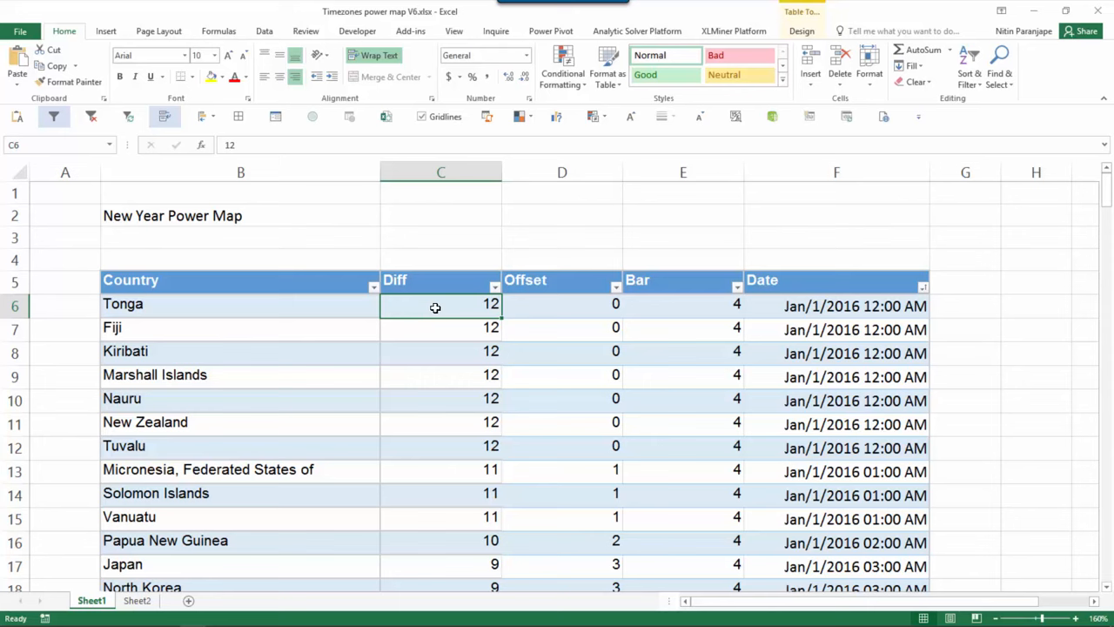
- Inspect the Diff column and Tonga's Date formula, then select a cell in the country table
left_click(441, 280)
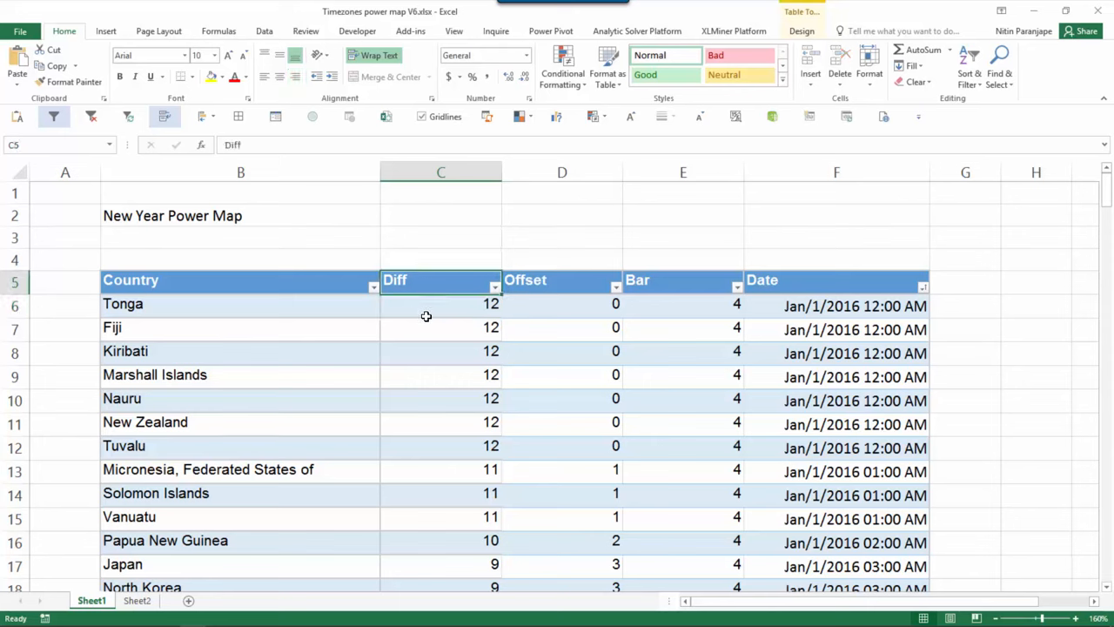
left_click(440, 305)
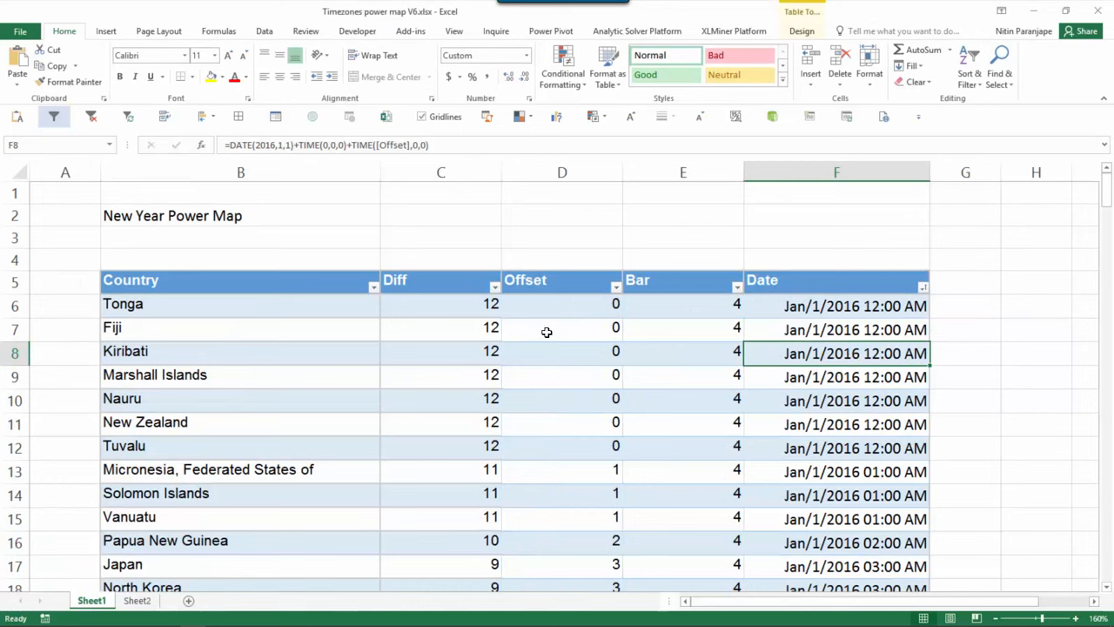
left_click(441, 306)
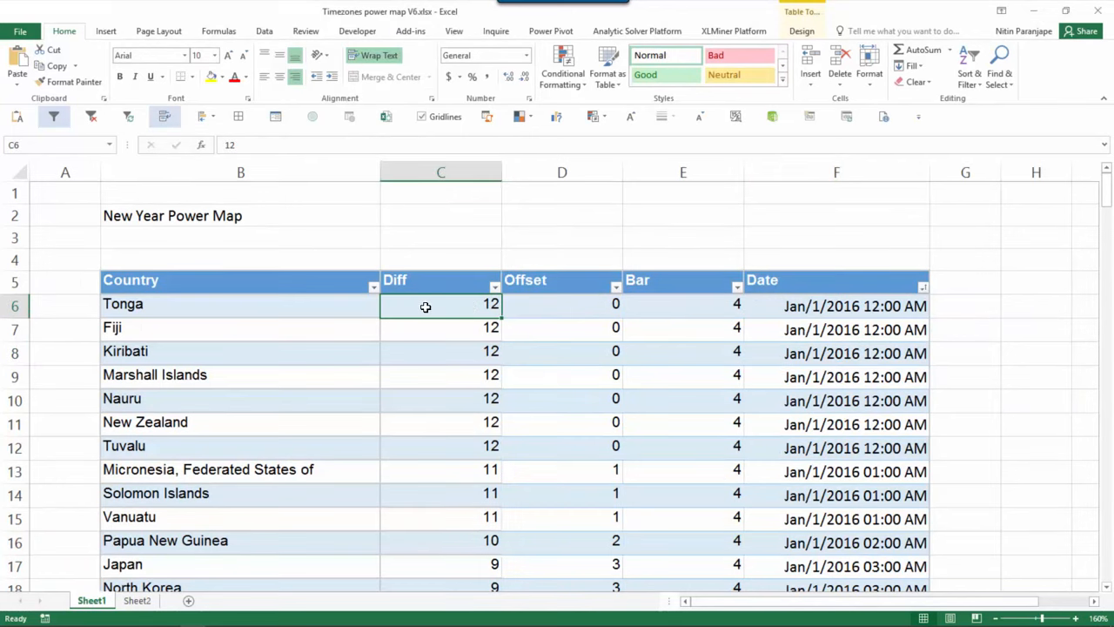
mouse_move(495, 308)
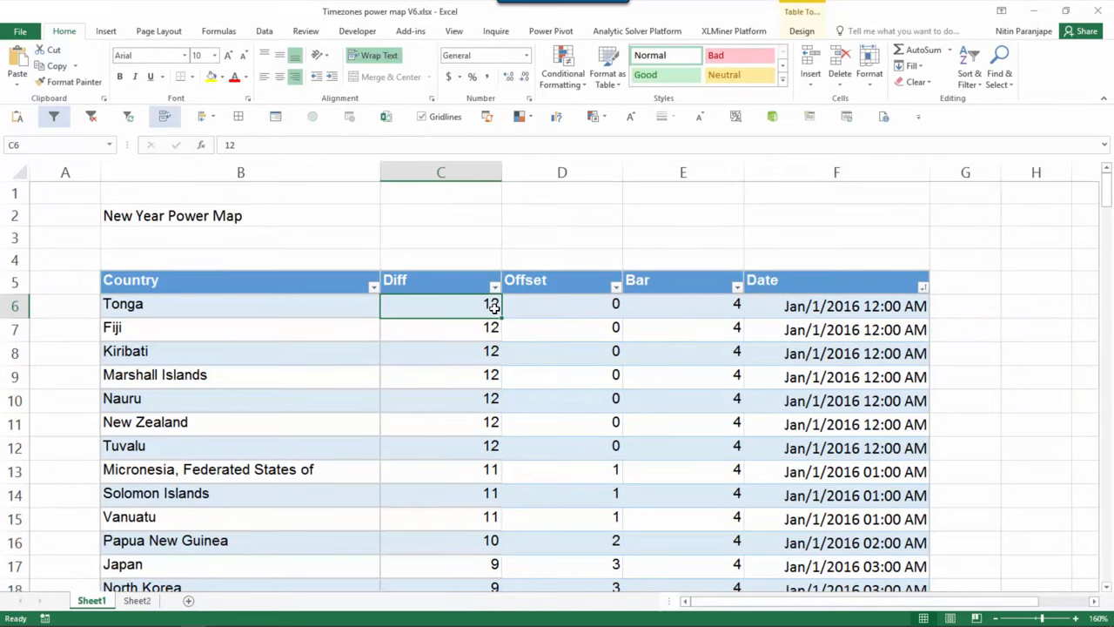
left_click(836, 306)
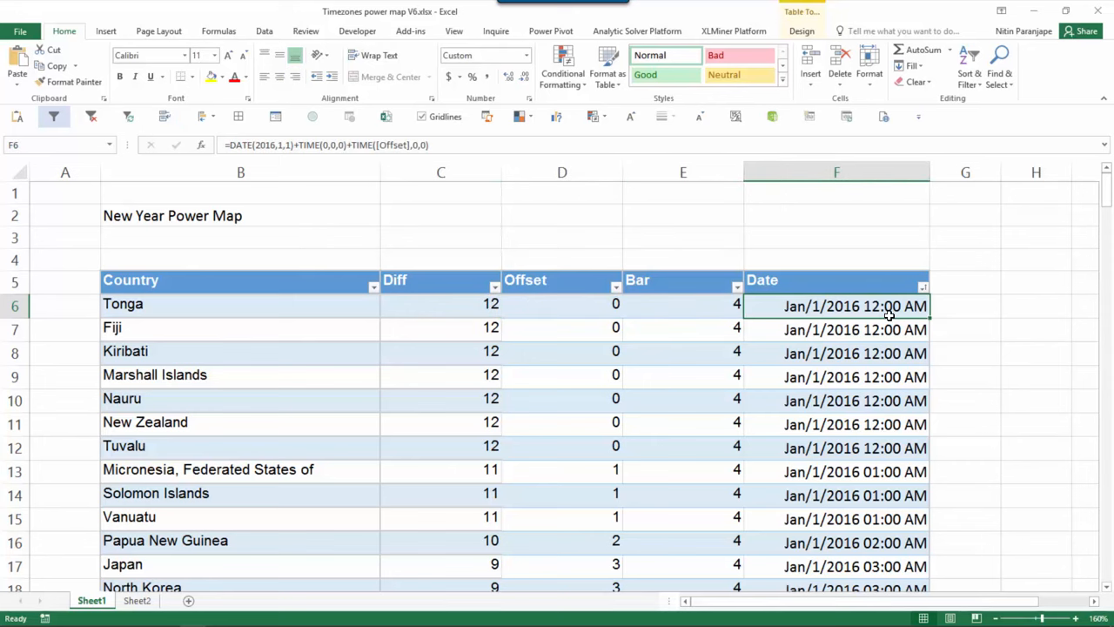
left_click(836, 447)
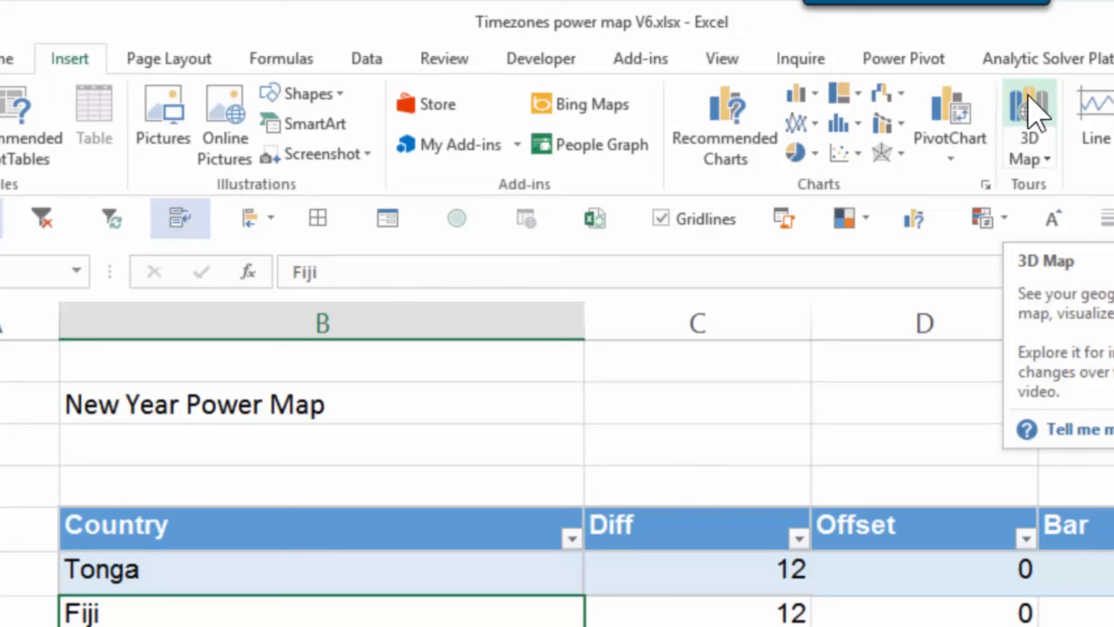
- Open the table in 3D Maps with map labels on and the Aerial Color theme
left_click(1030, 113)
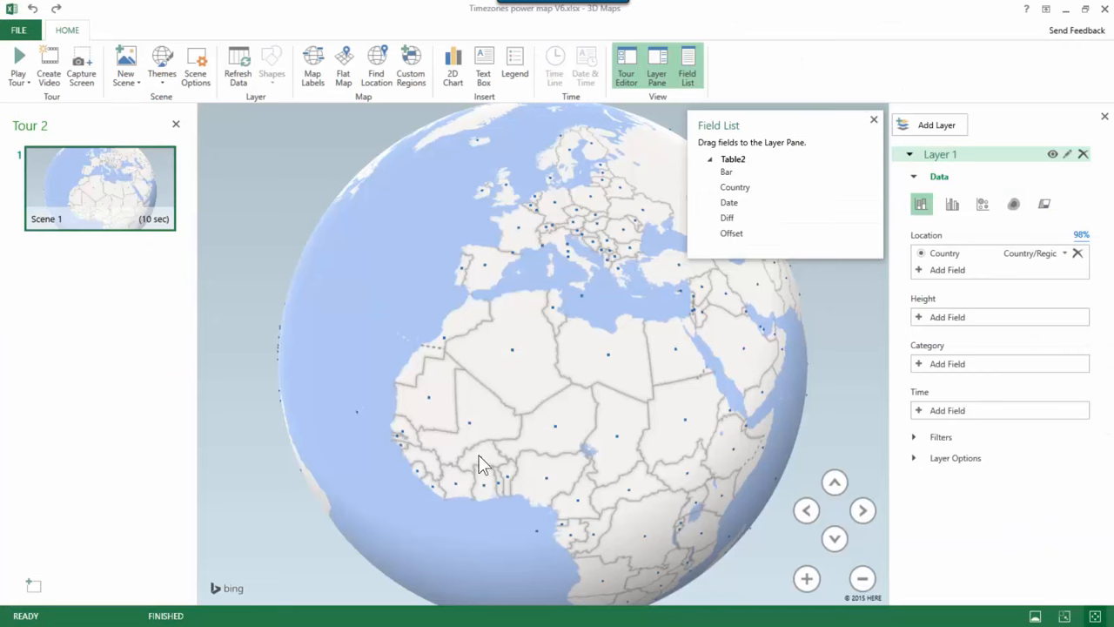
mouse_move(575, 326)
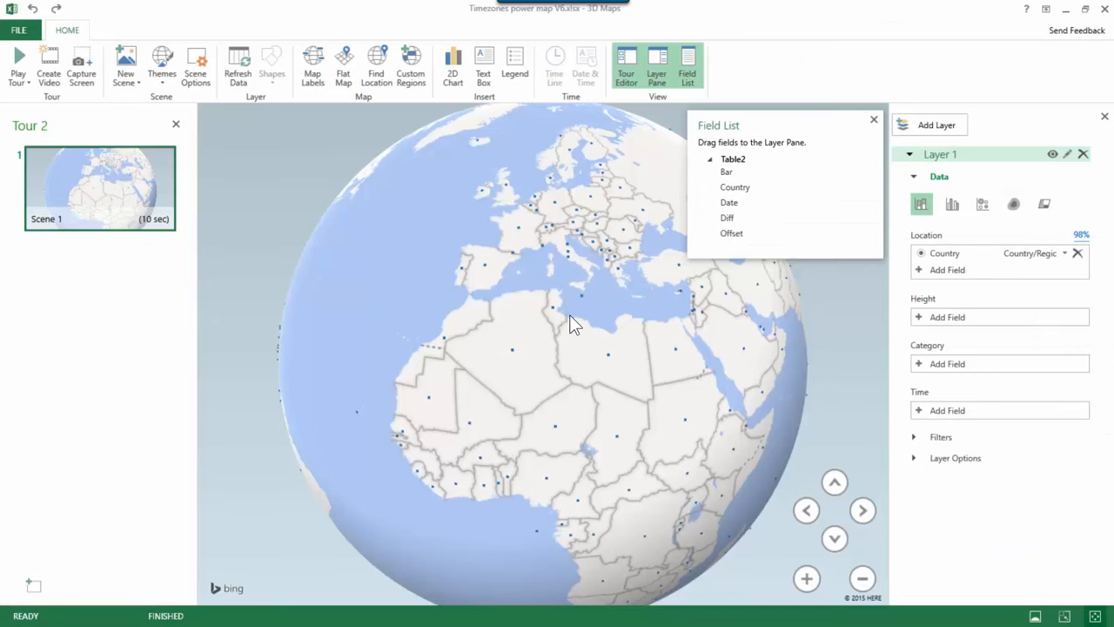
mouse_move(876, 130)
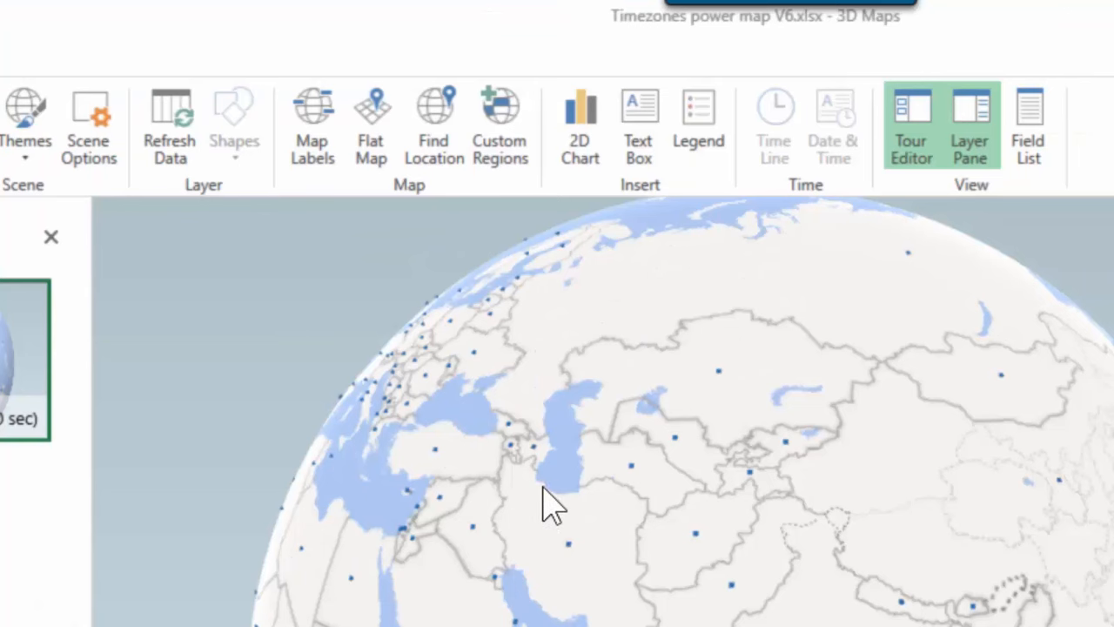
mouse_move(312, 157)
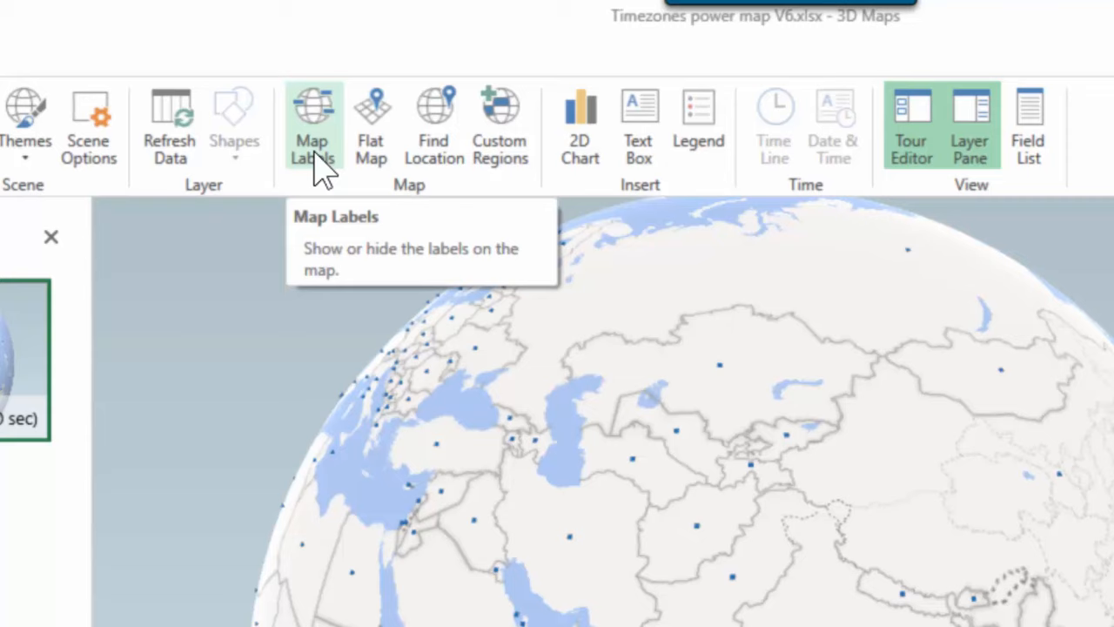
left_click(311, 122)
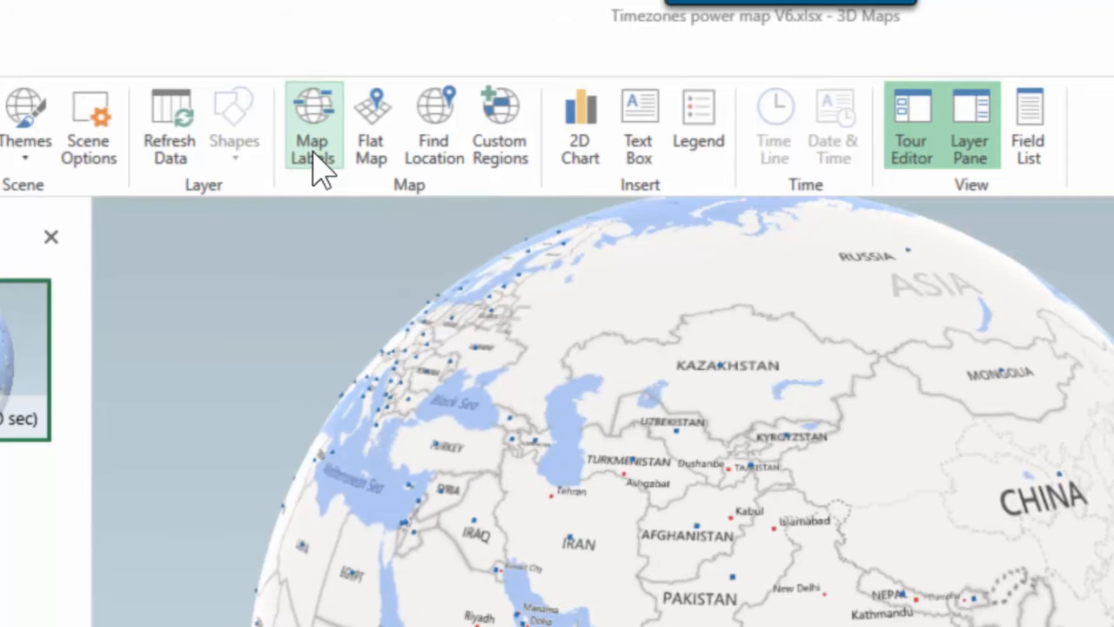
left_click(26, 122)
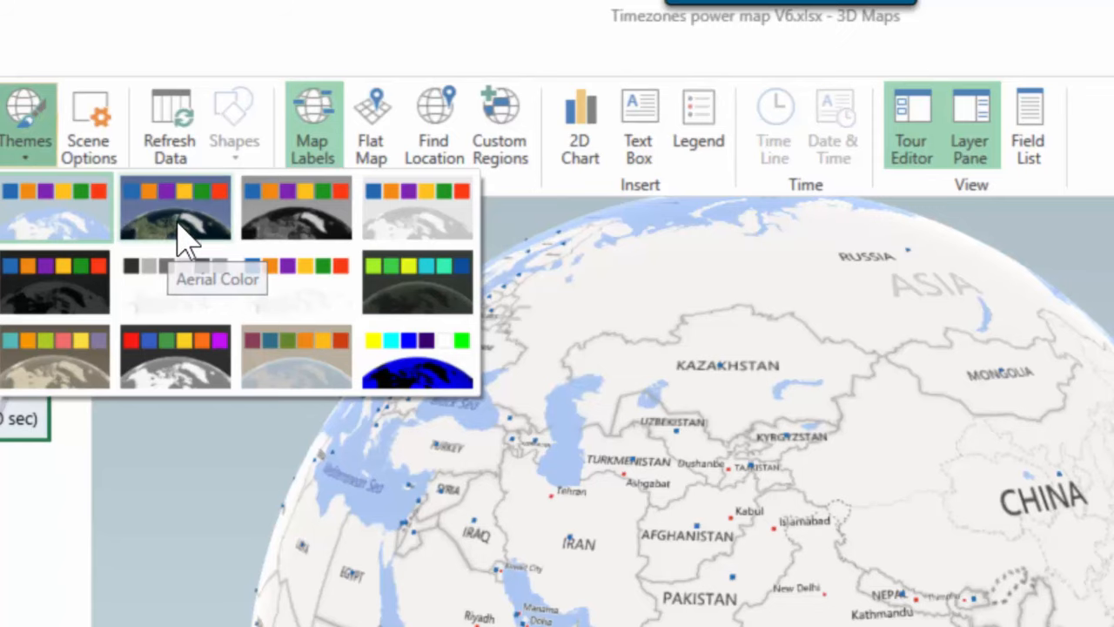
left_click(175, 207)
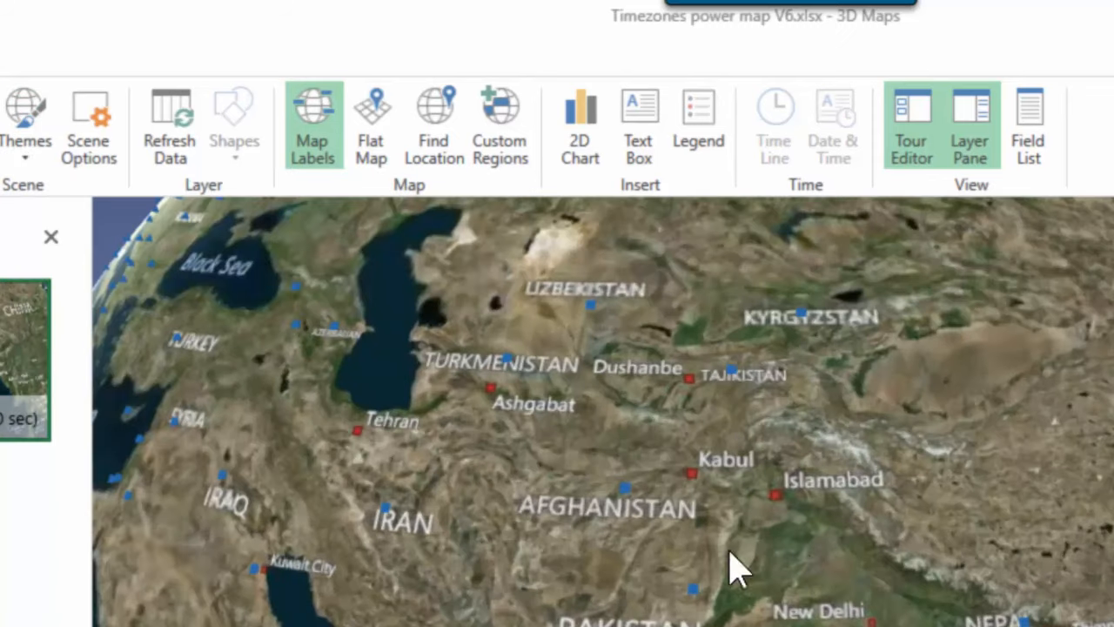
mouse_move(714, 614)
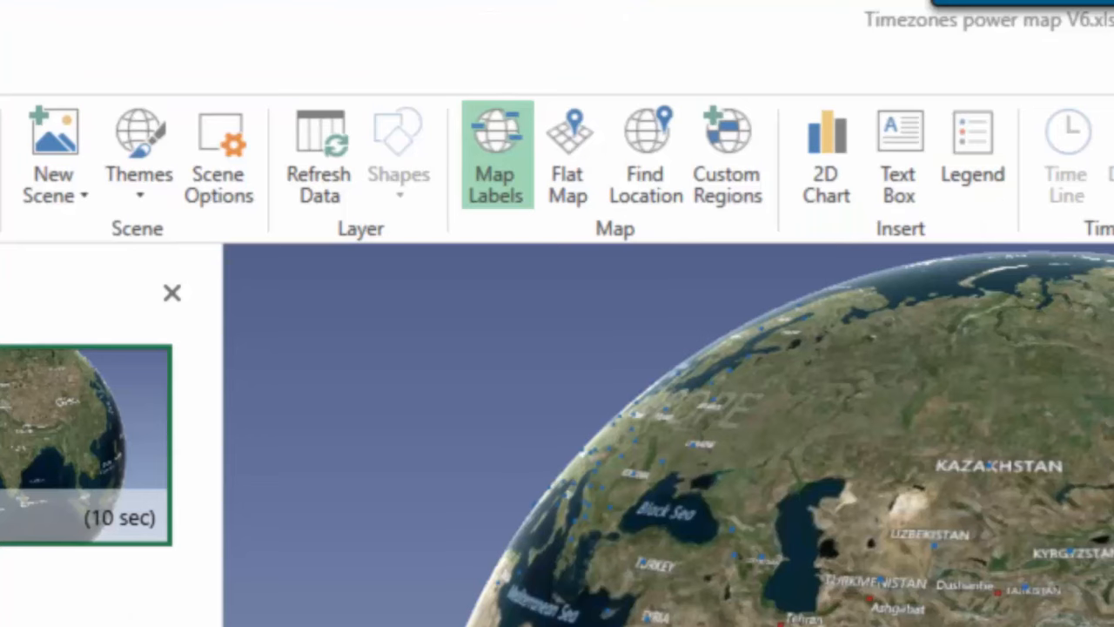
mouse_move(625, 248)
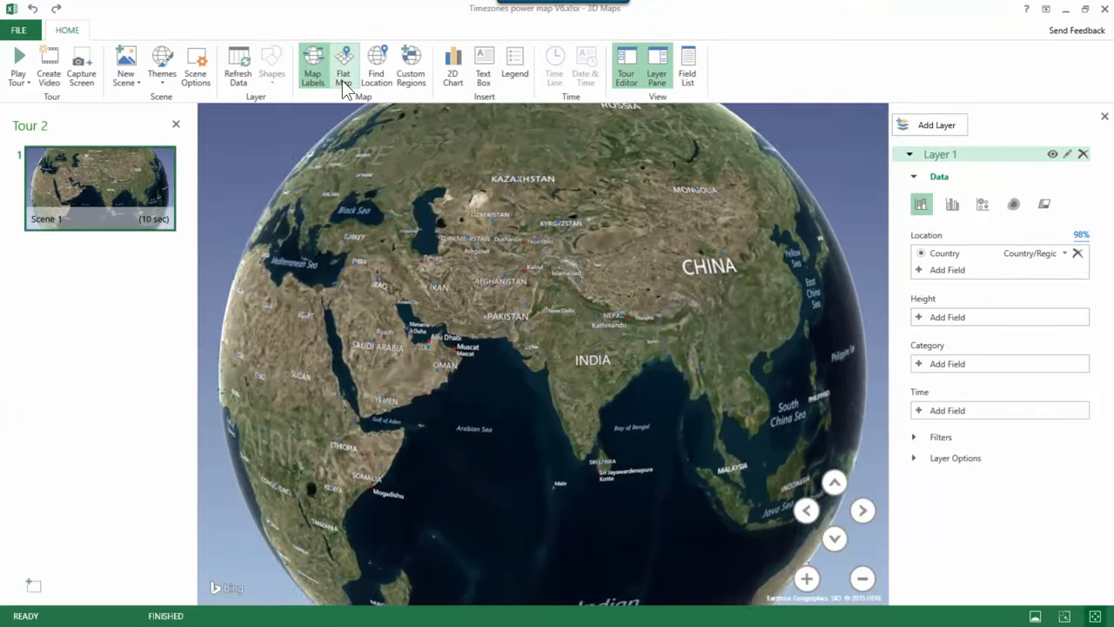
- Flatten the globe, zoom out to the whole world, and draw countries as shaded regions
left_click(343, 65)
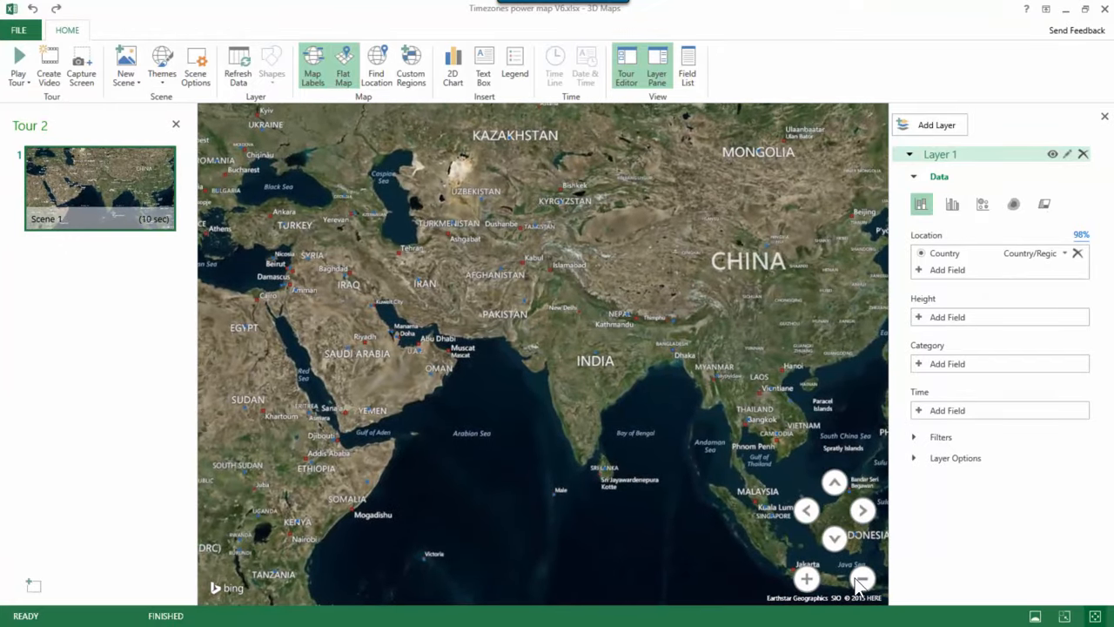
left_click(861, 578)
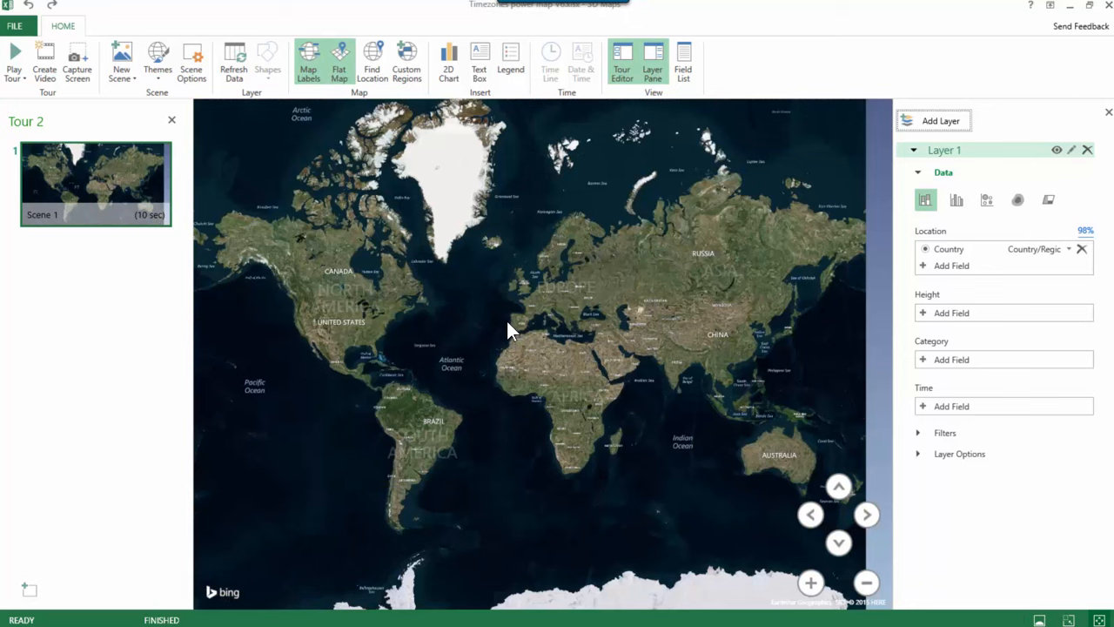
mouse_move(817, 534)
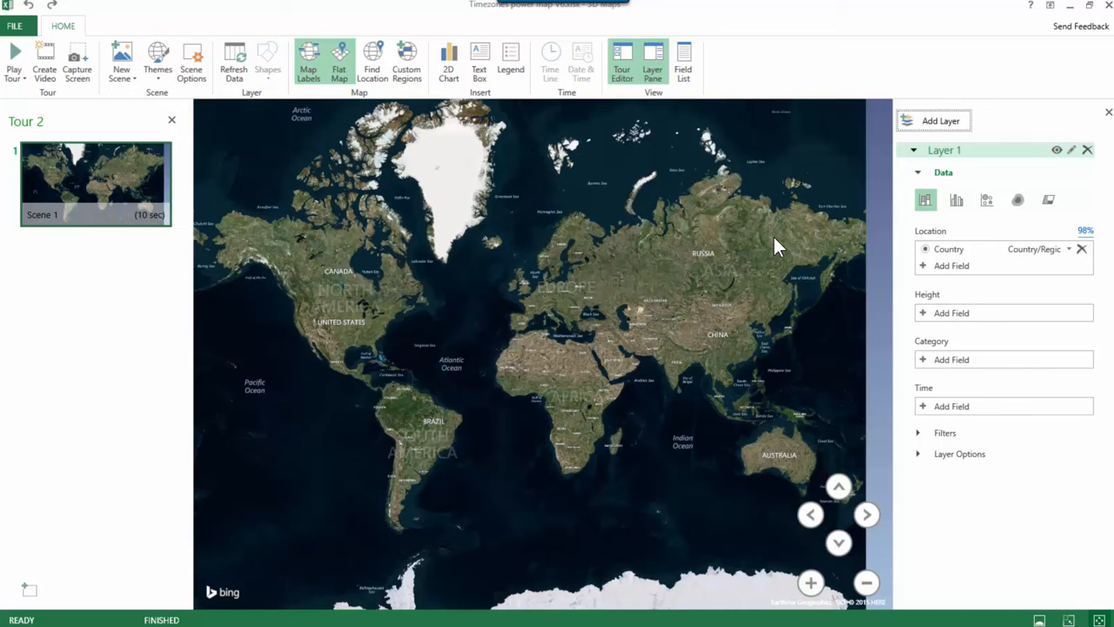
mouse_move(845, 374)
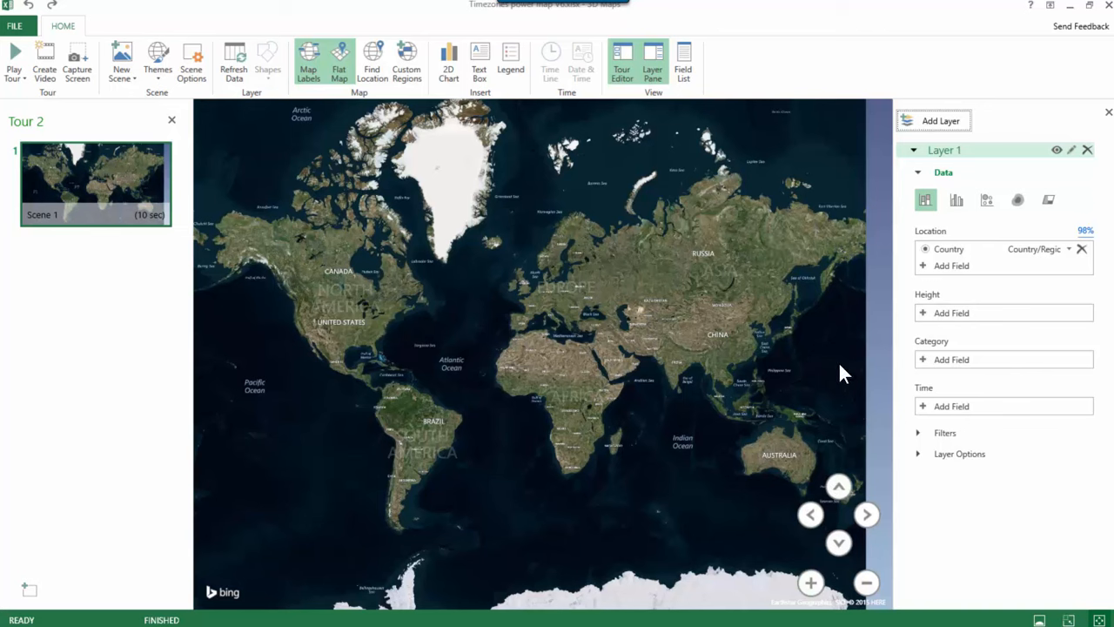
mouse_move(664, 370)
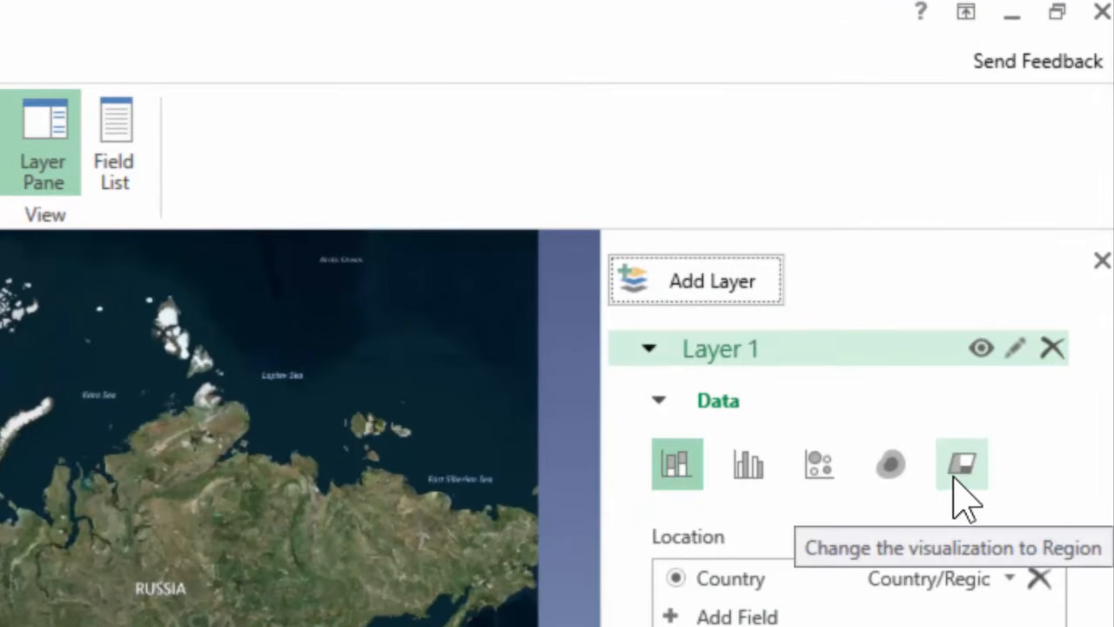
left_click(961, 464)
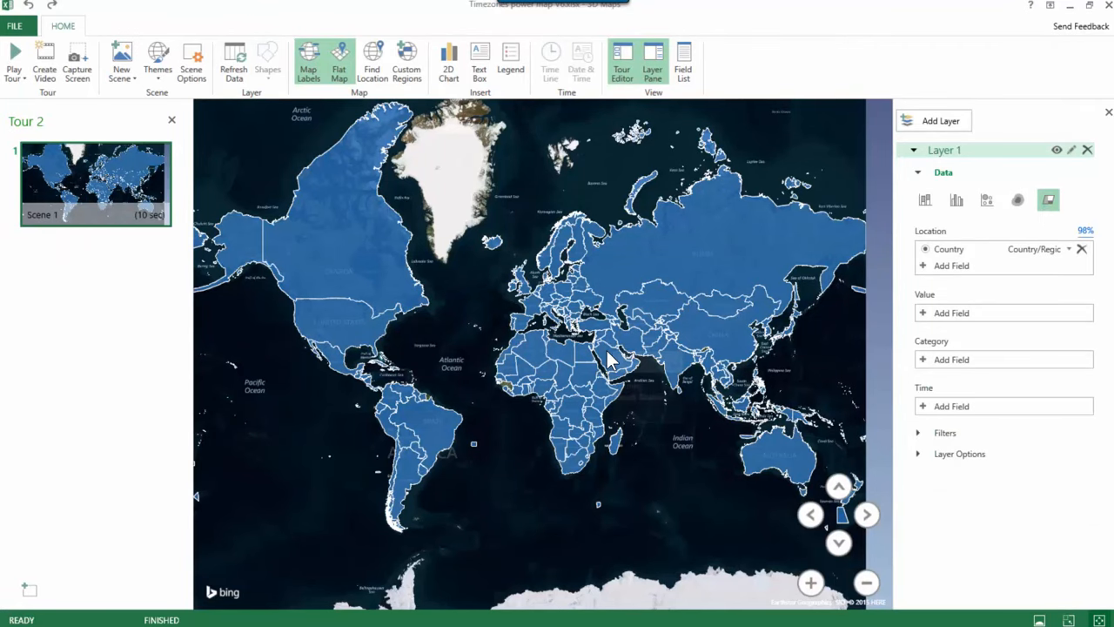
mouse_move(609, 360)
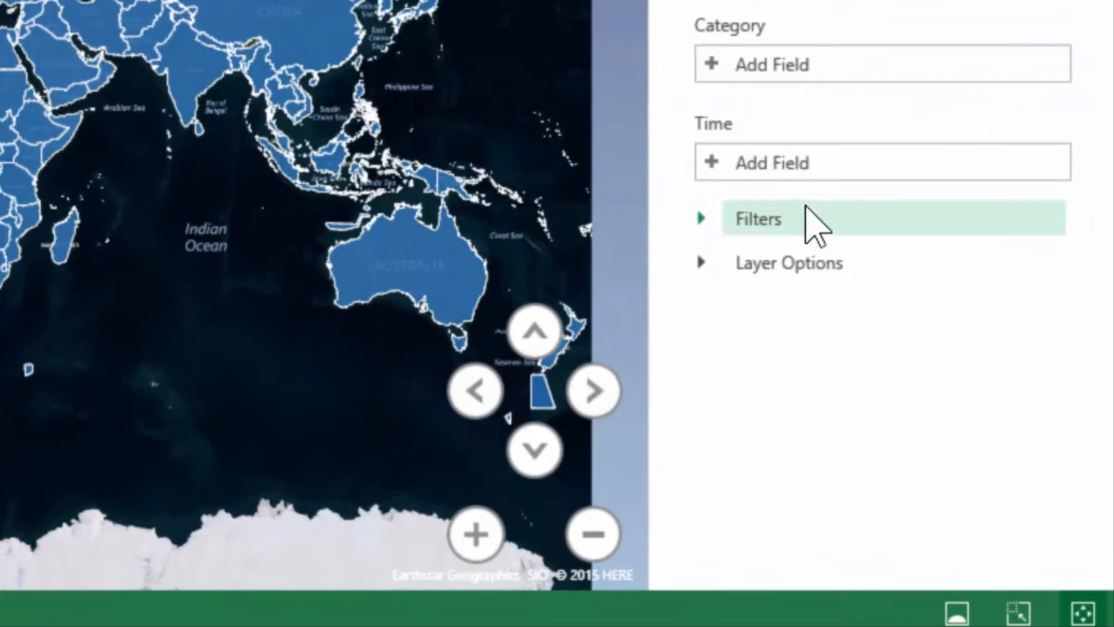
- Use Date as the layer time field and place the date overlay at the bottom centre
left_click(772, 162)
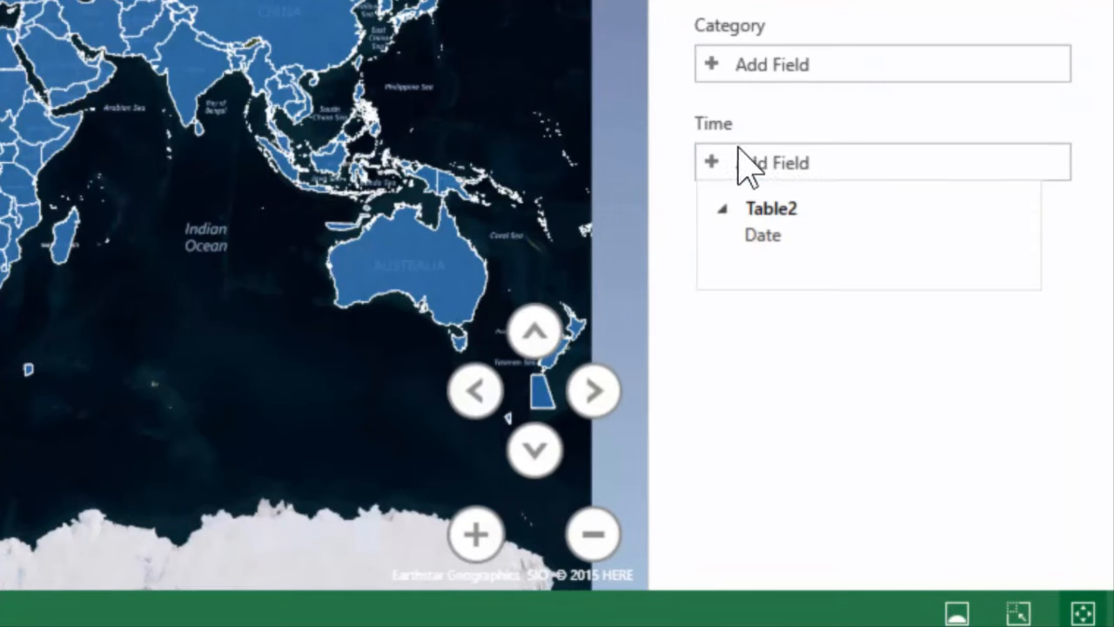
mouse_move(744, 153)
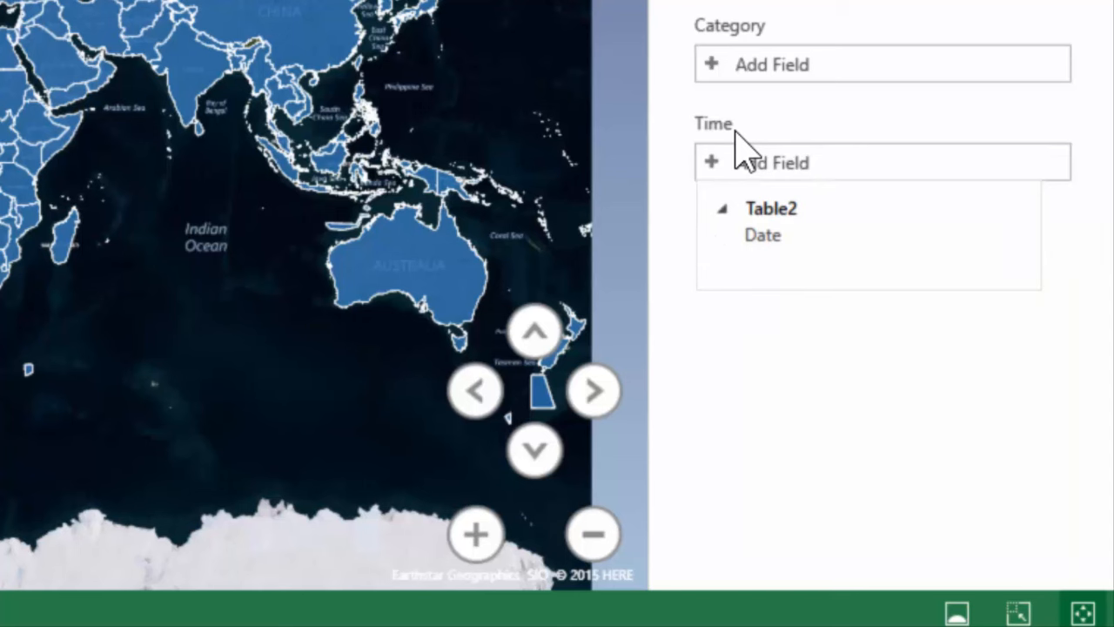
mouse_move(799, 268)
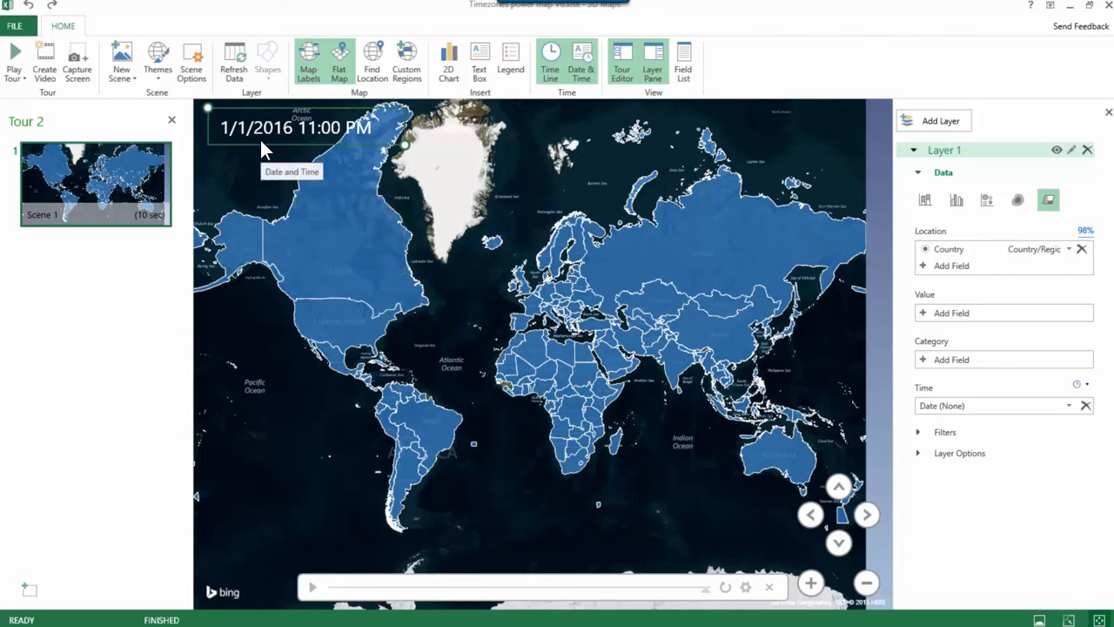
left_click_drag(294, 128, 564, 507)
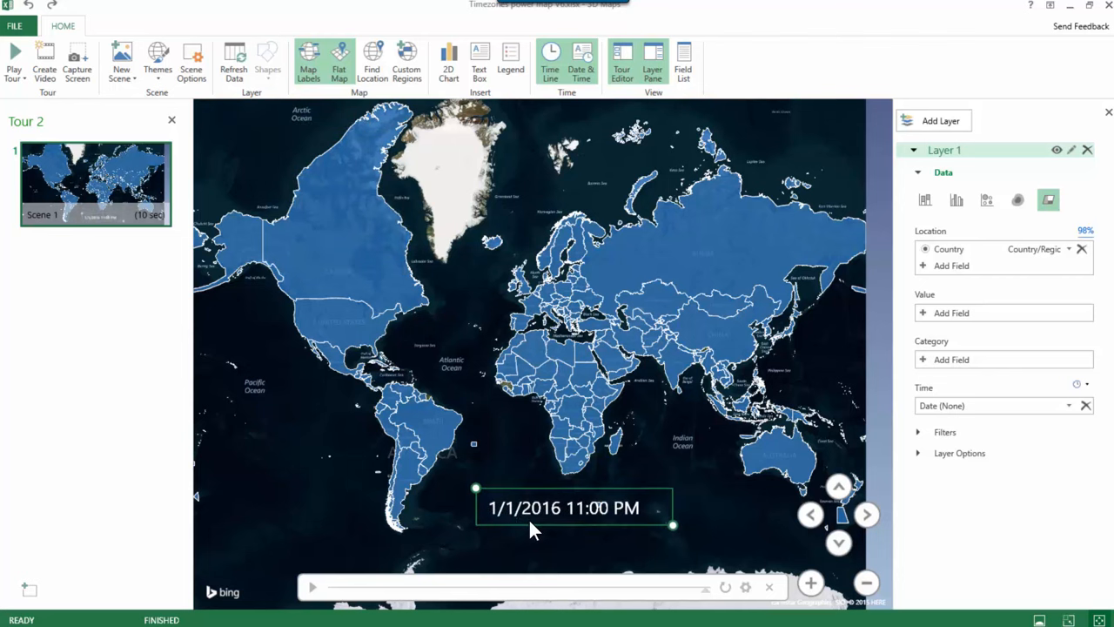
left_click_drag(563, 507, 596, 537)
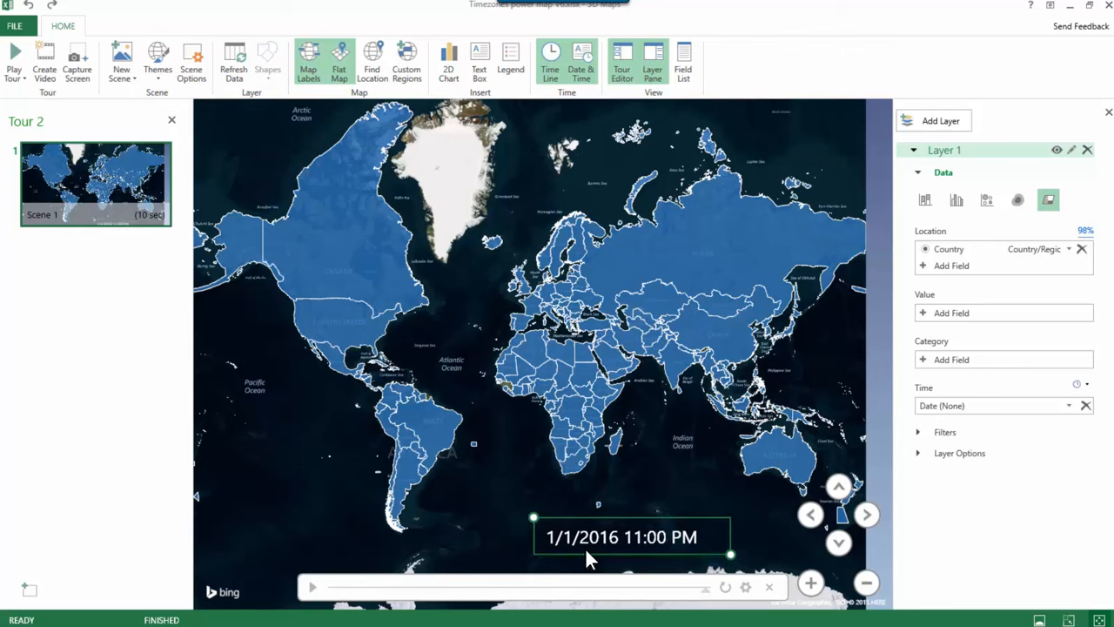
mouse_move(625, 555)
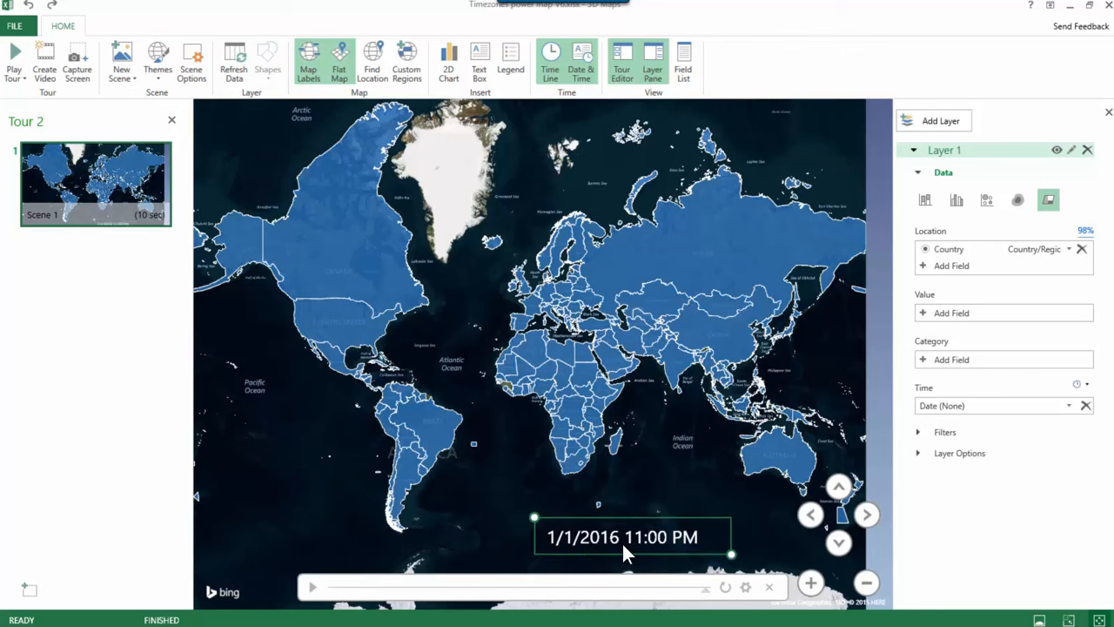
- Change the date overlay to the long 'Friday, January 1, 2016' format
right_click(621, 536)
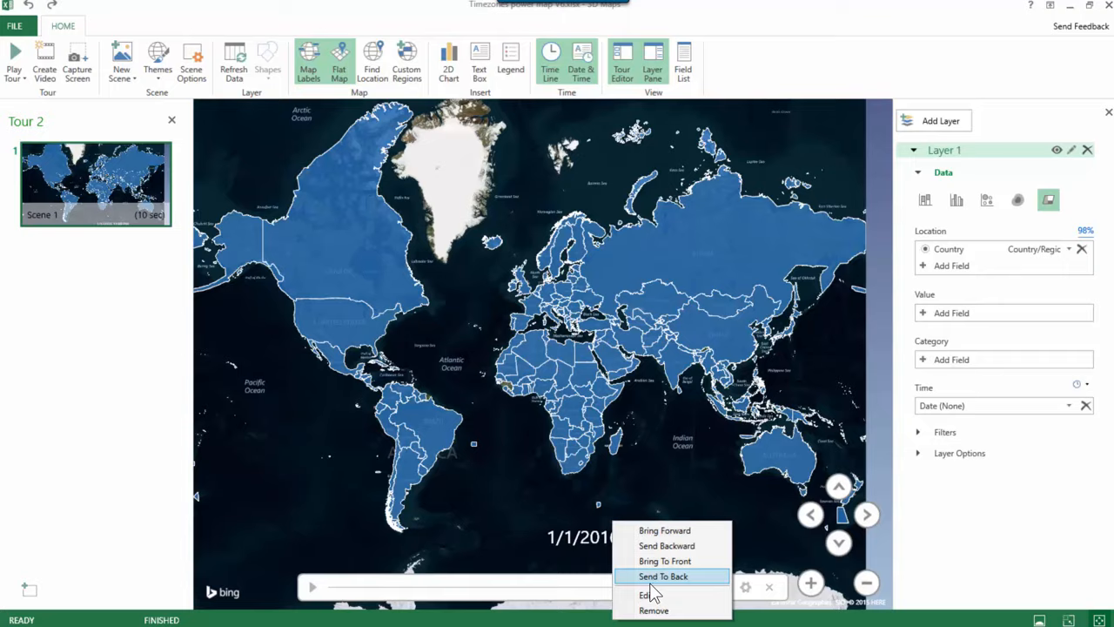
left_click(645, 595)
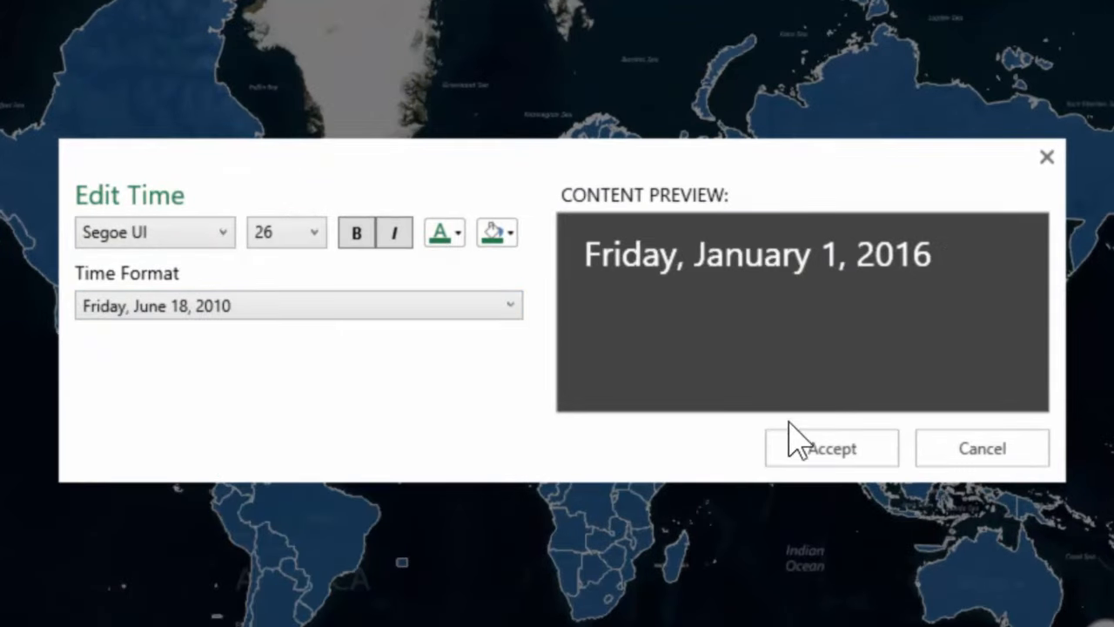
left_click(831, 449)
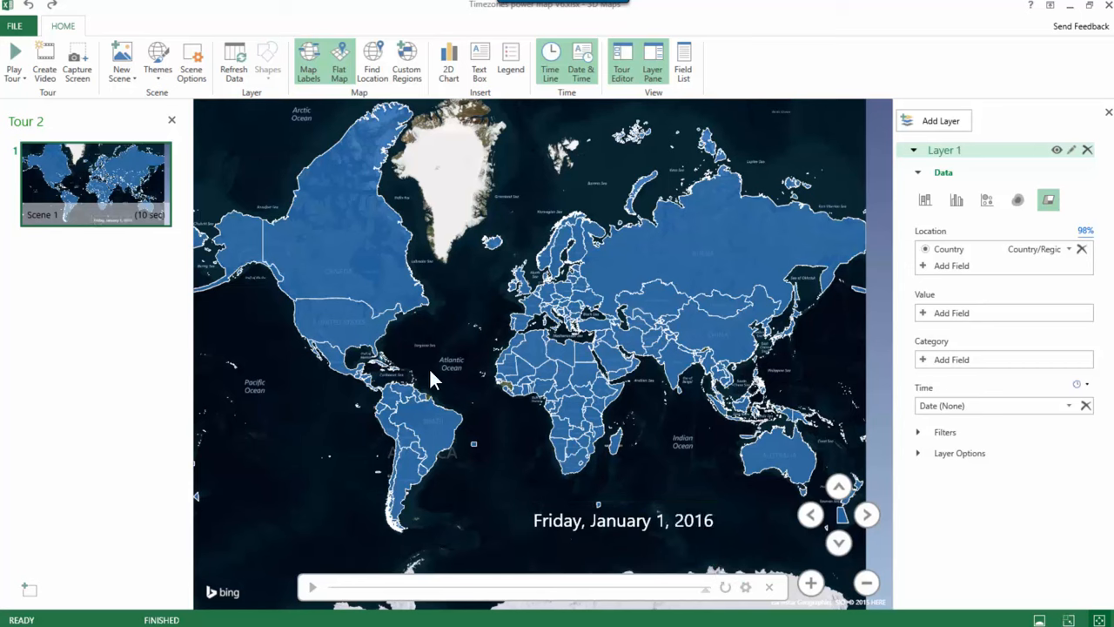
- Add a 'Happy New Year' text box at font size 48 to the scene
left_click(480, 61)
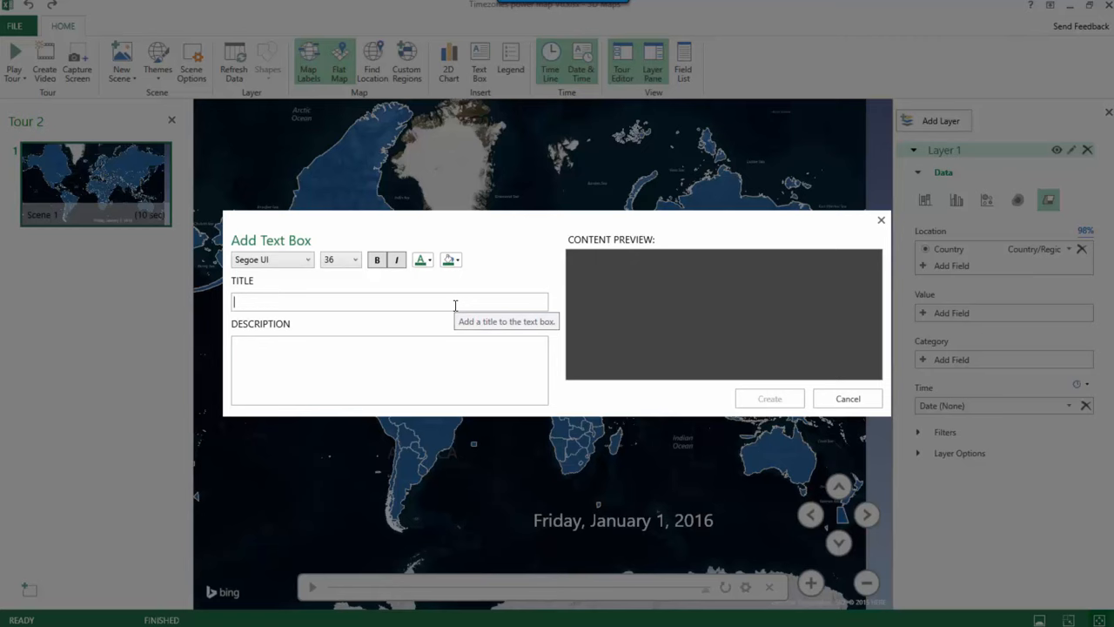
type("Happy New Year")
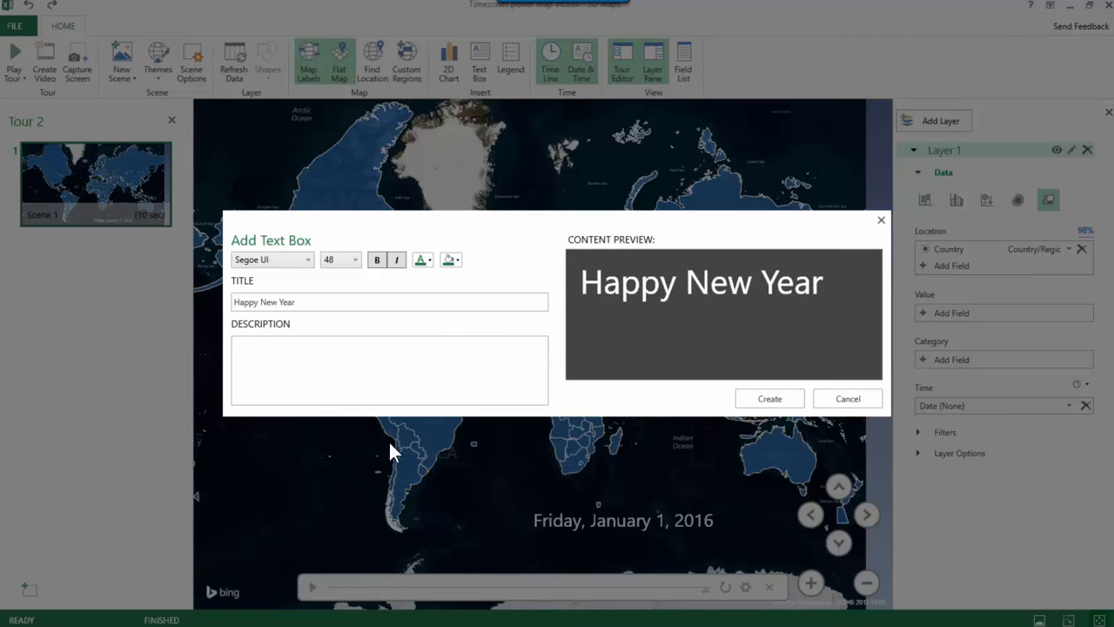
left_click(768, 398)
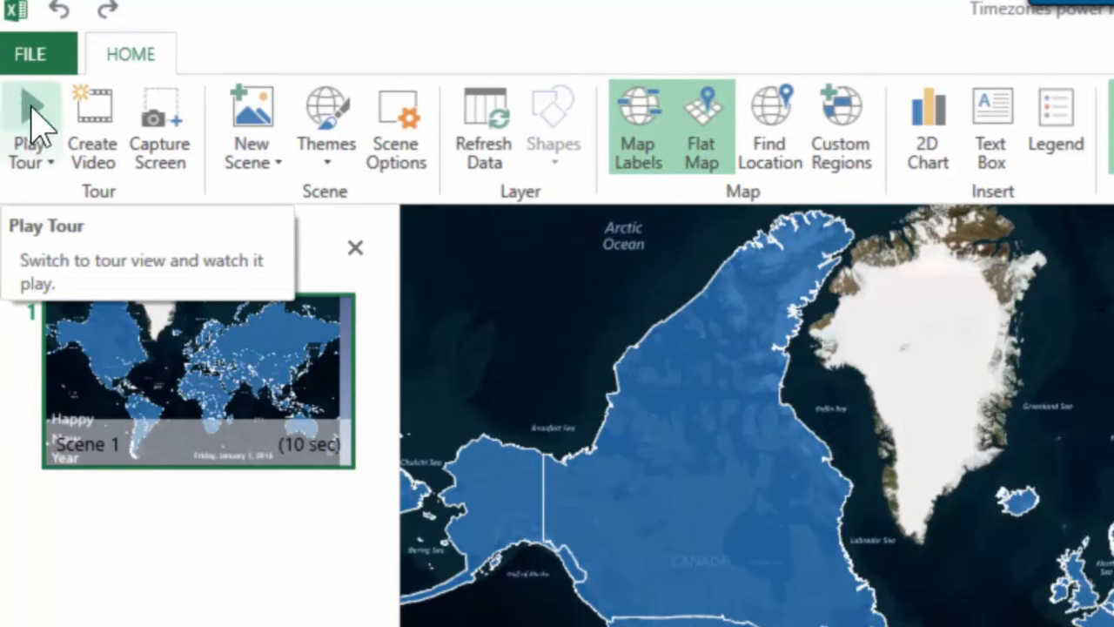
- Set Scene 1's duration to 6 seconds and add a copied second scene
left_click(397, 126)
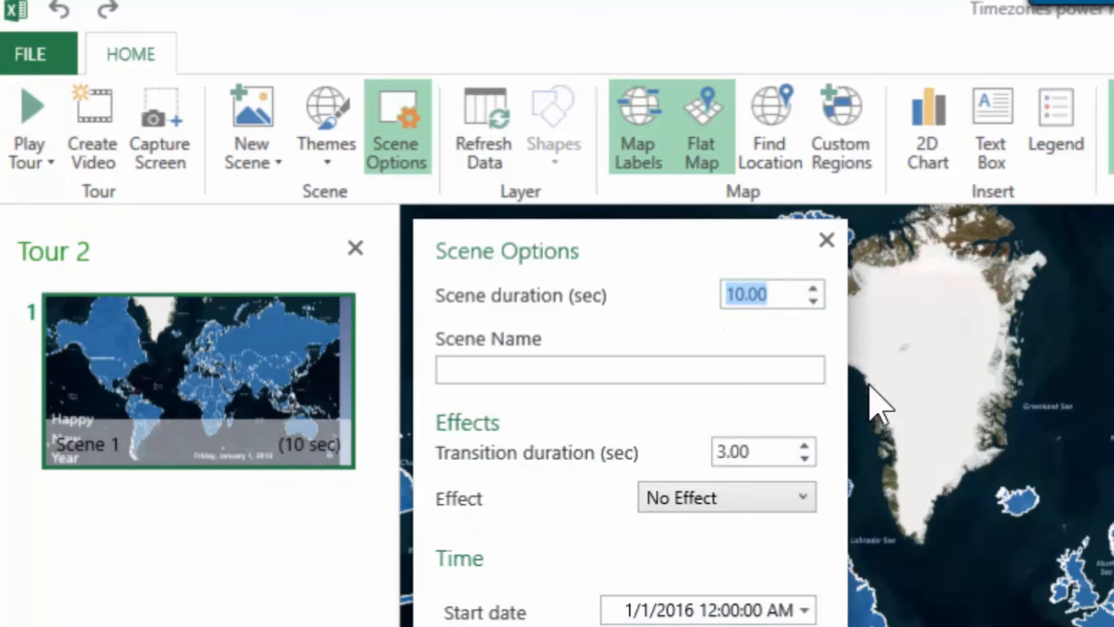
type("6")
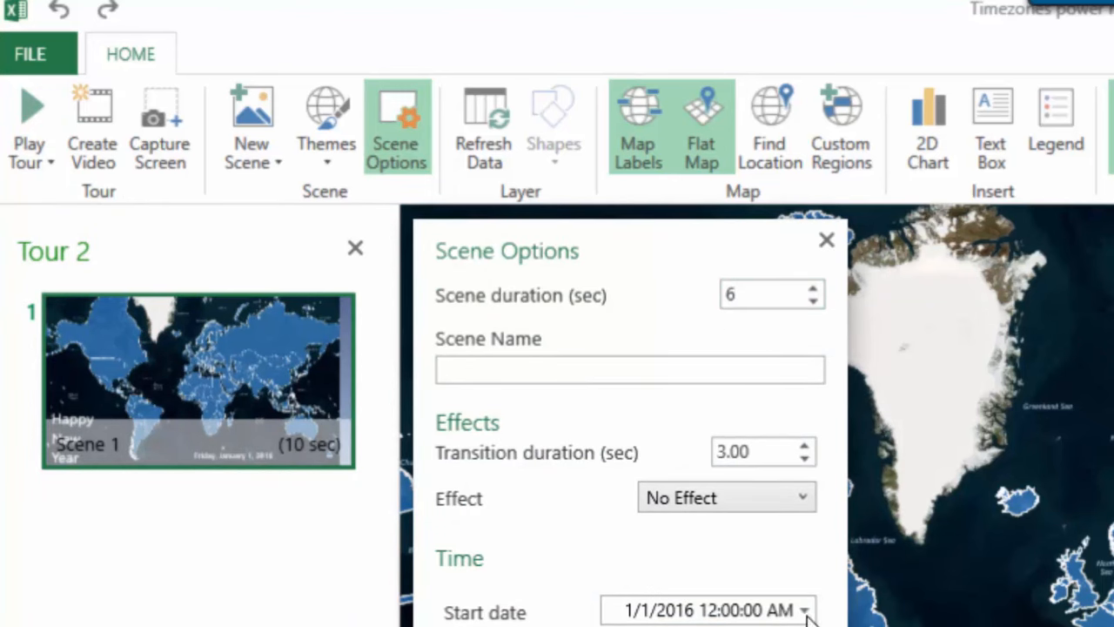
left_click(29, 122)
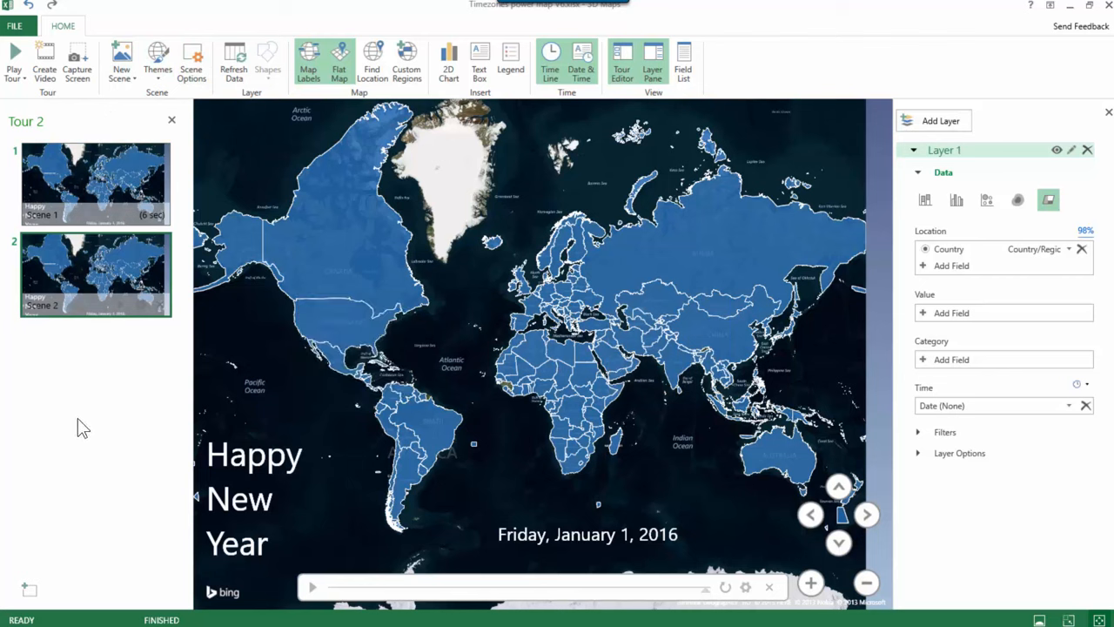
mouse_move(356, 126)
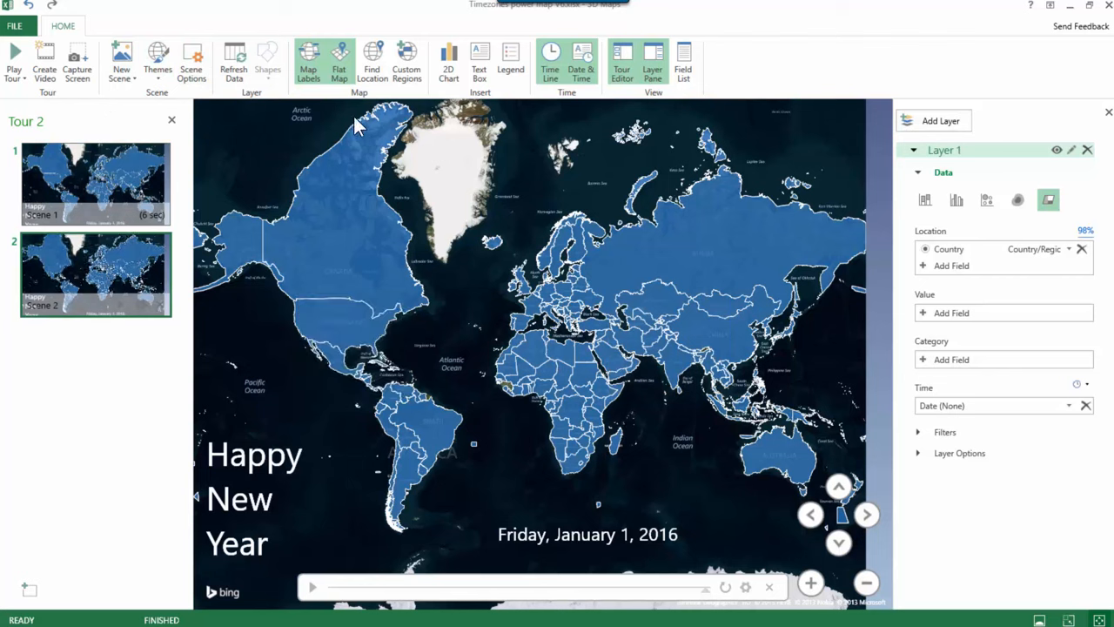
mouse_move(340, 61)
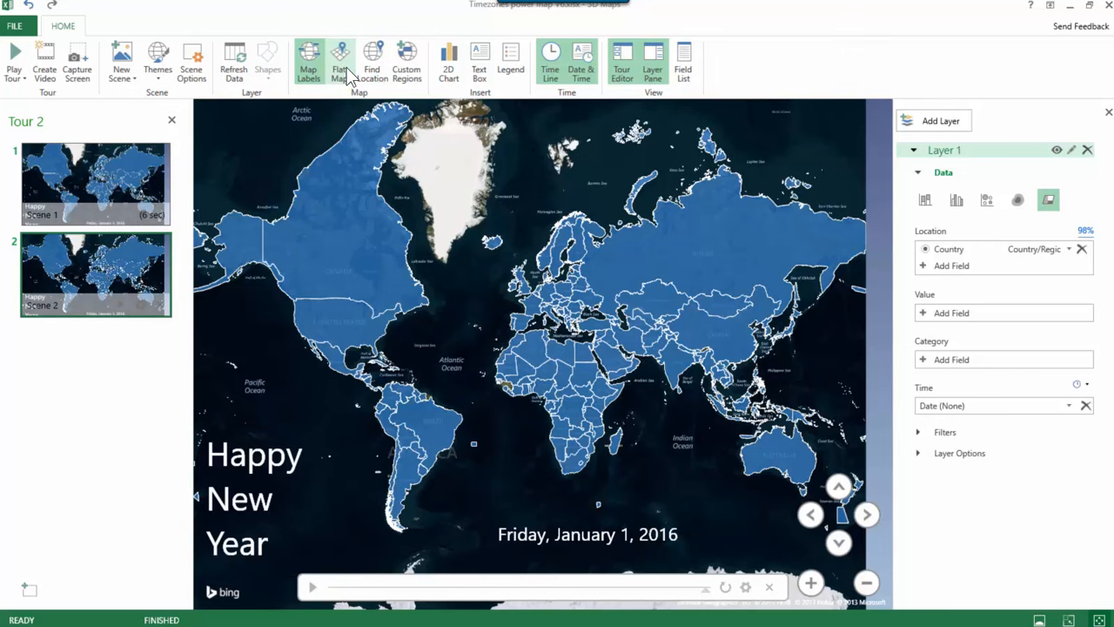
- Turn off Flat Map so Scene 2 shows a globe centred on Australia
left_click(339, 61)
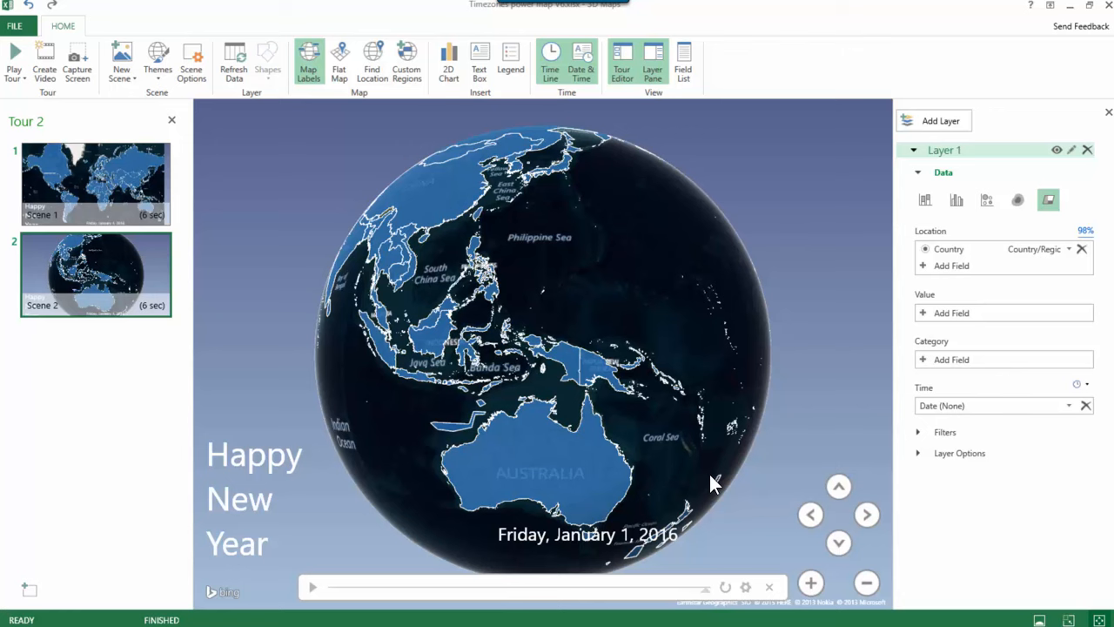
mouse_move(664, 394)
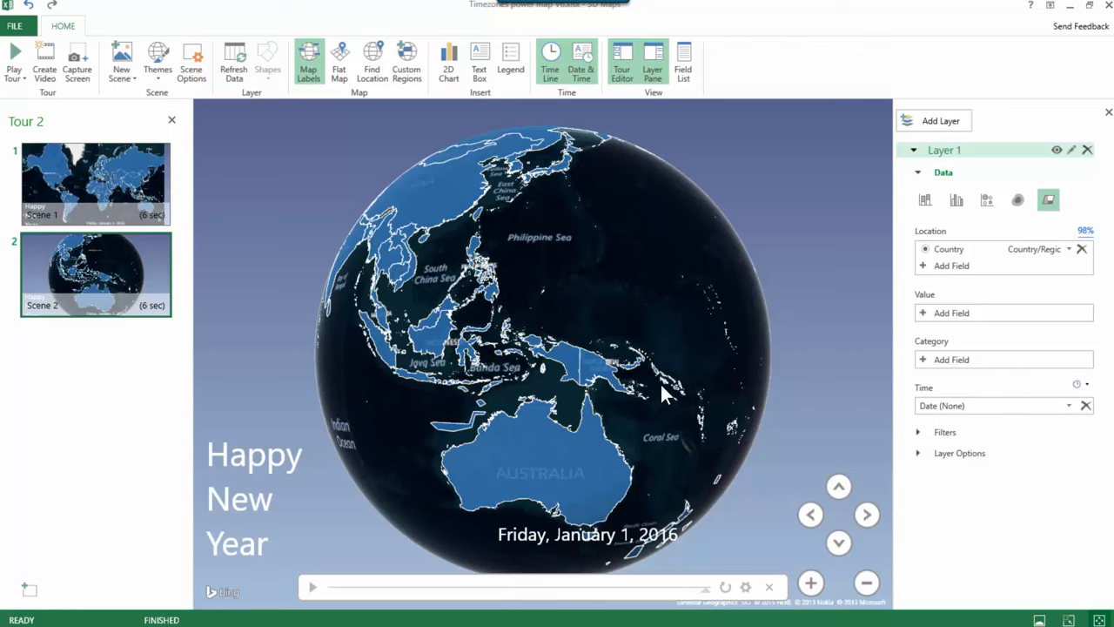
mouse_move(329, 295)
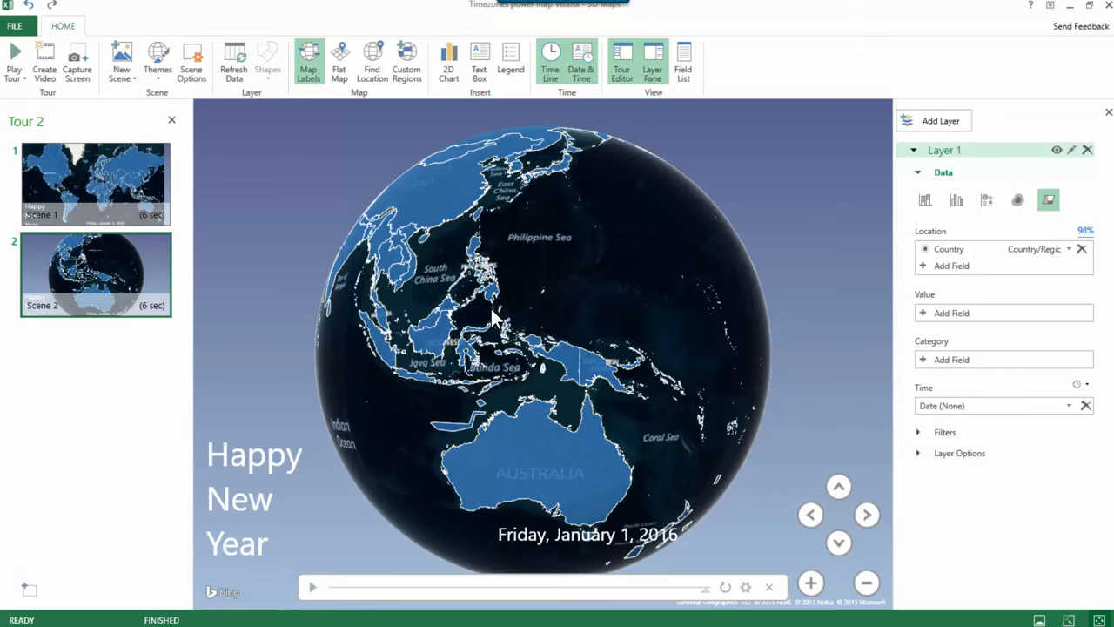
mouse_move(383, 270)
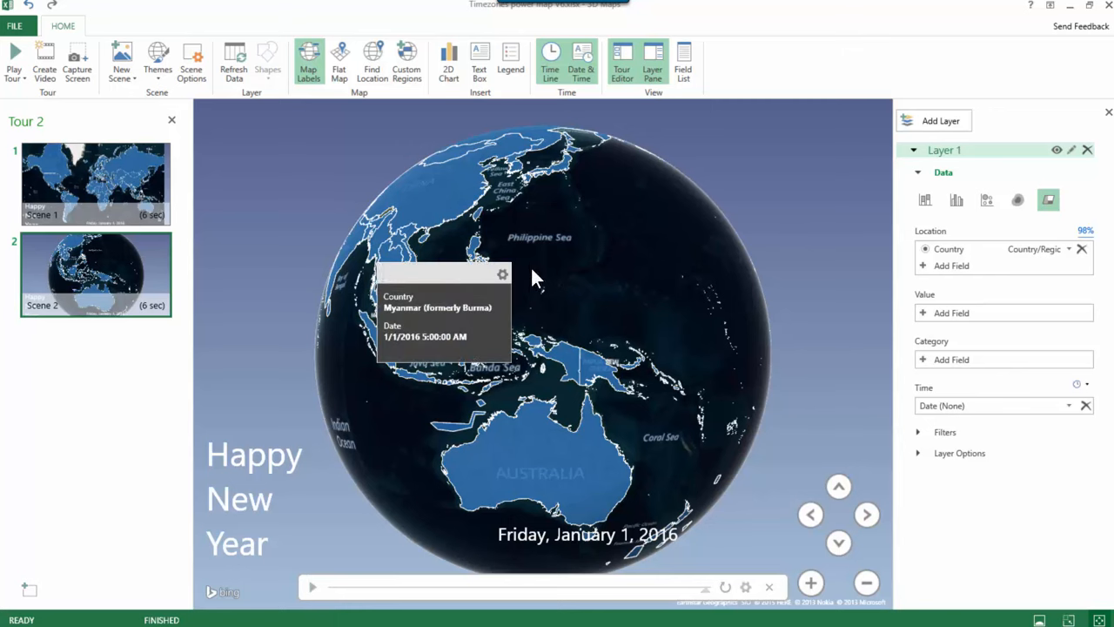
mouse_move(655, 296)
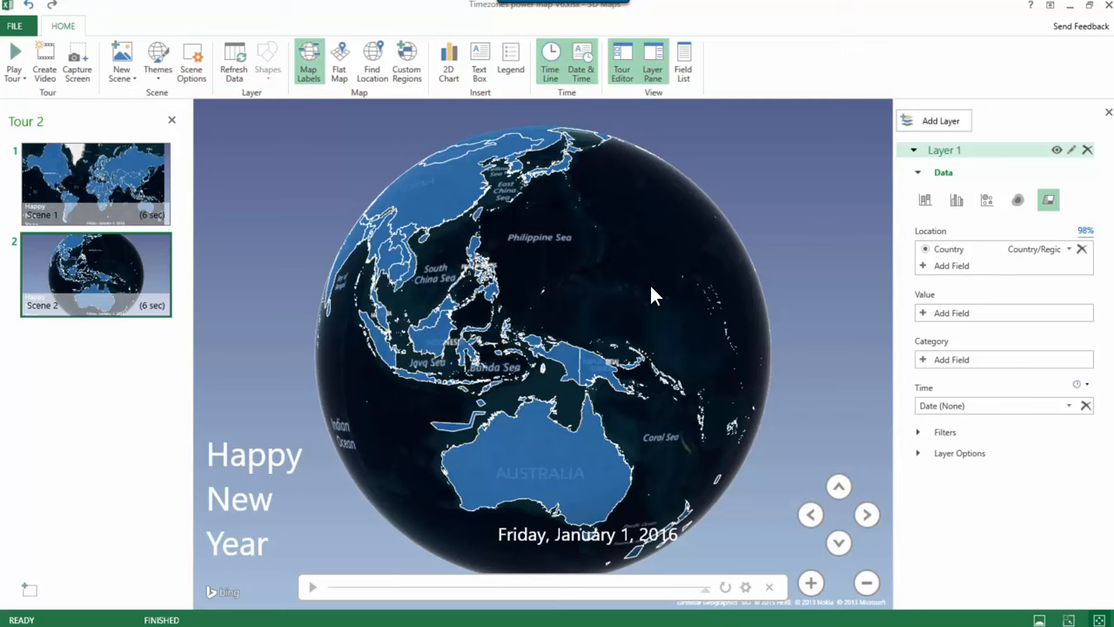
mouse_move(579, 388)
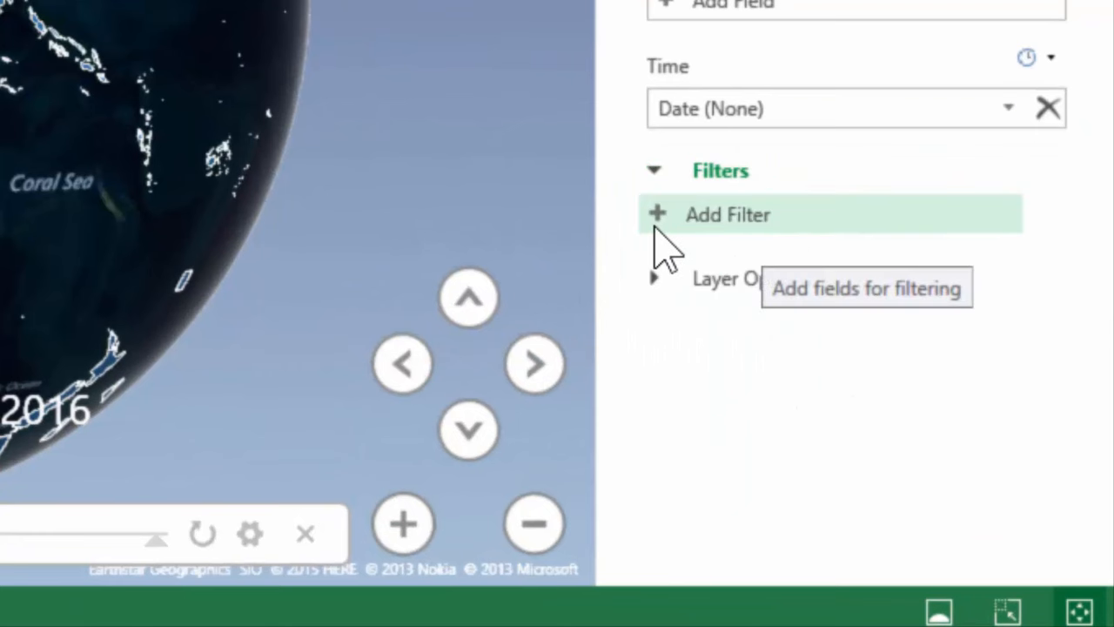
- Add a Diff filter to Scene 2 and raise its lower bound to 5.30
left_click(728, 214)
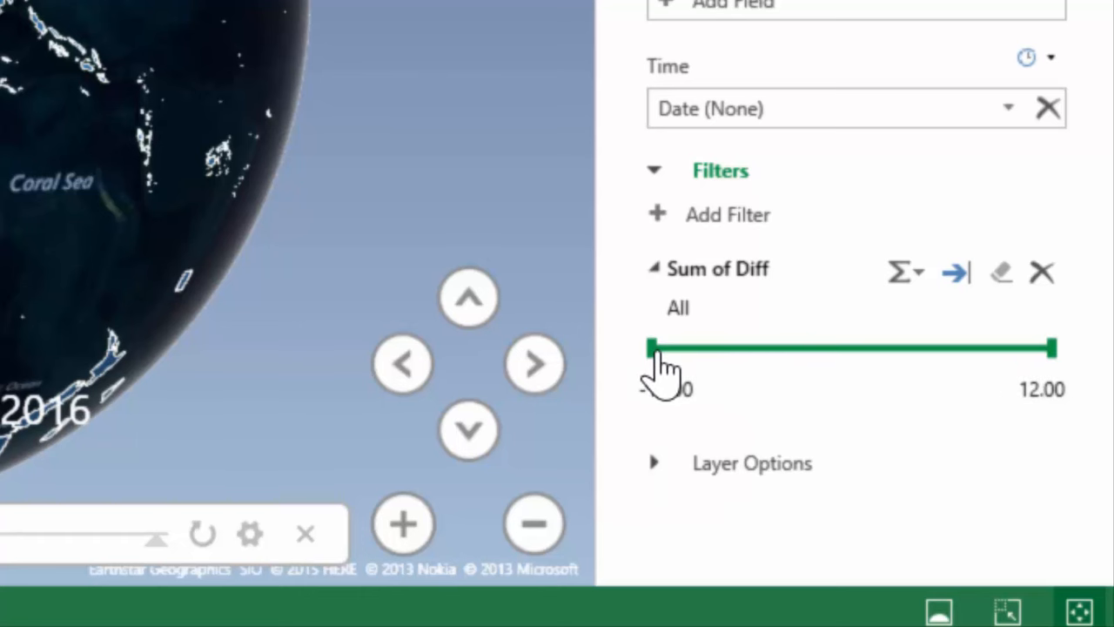
left_click_drag(653, 348, 909, 348)
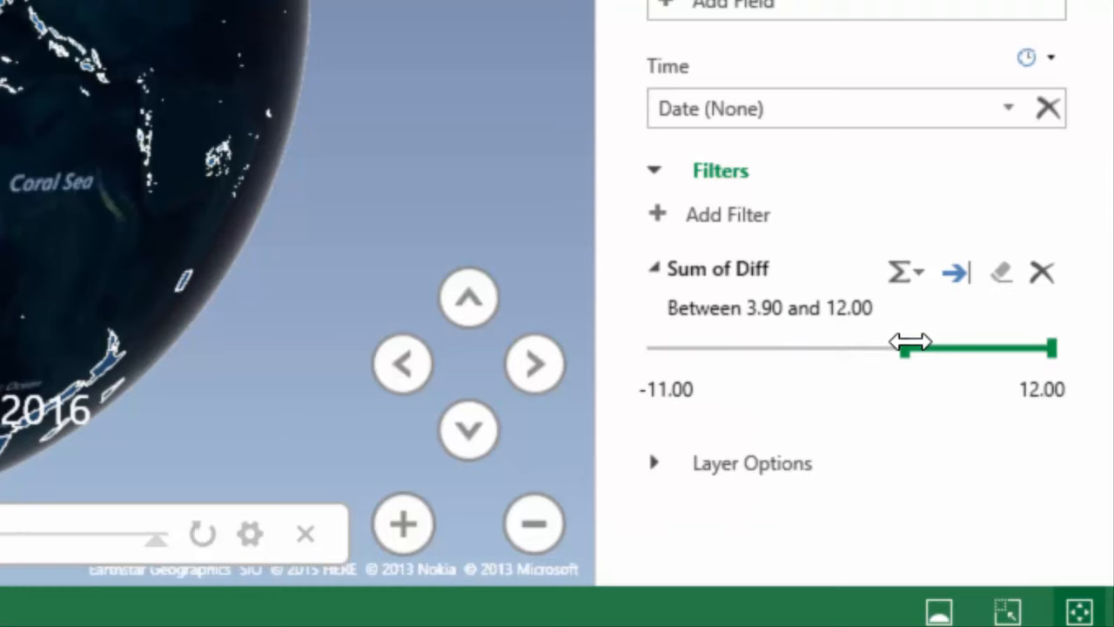
left_click_drag(906, 348, 923, 348)
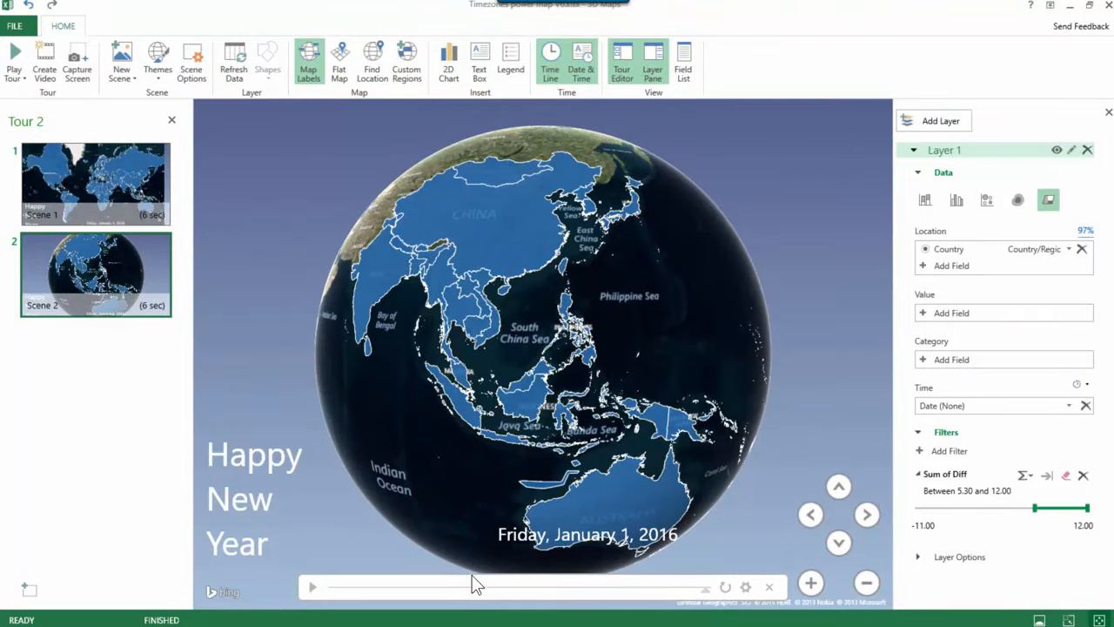
- Preview Scene 2, set its duration to 4 seconds, and replay the preview
left_click(311, 586)
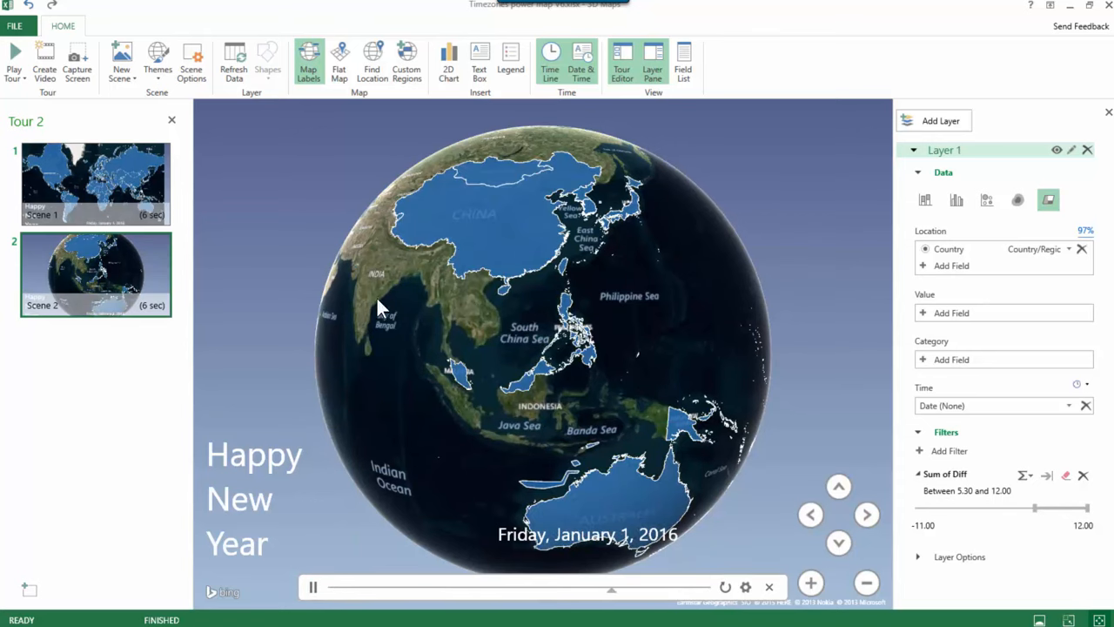
left_click(313, 587)
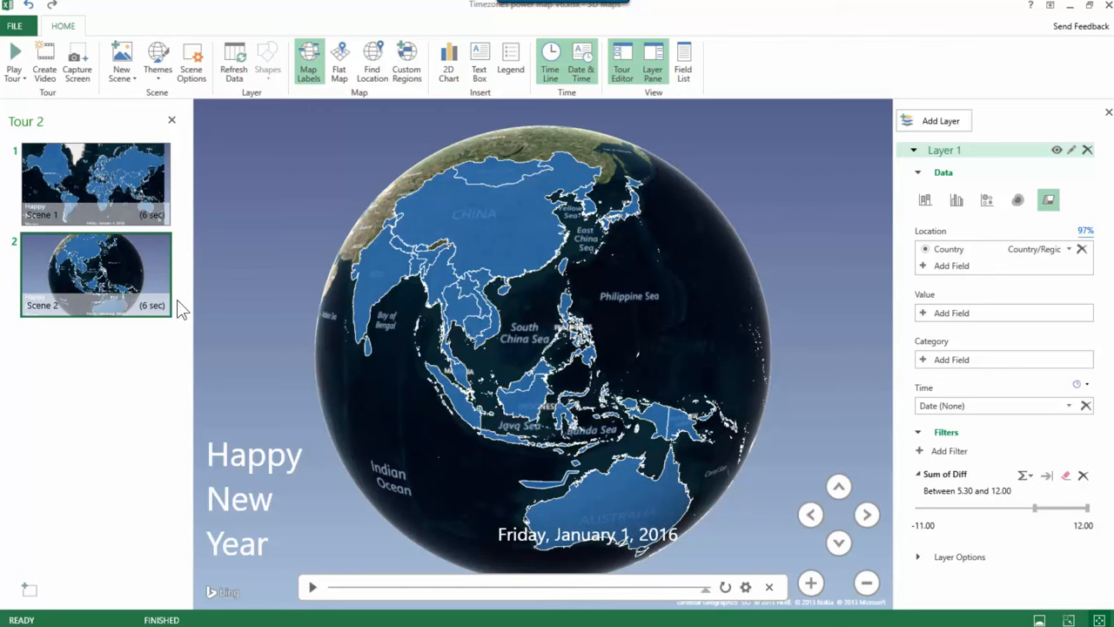
left_click(190, 56)
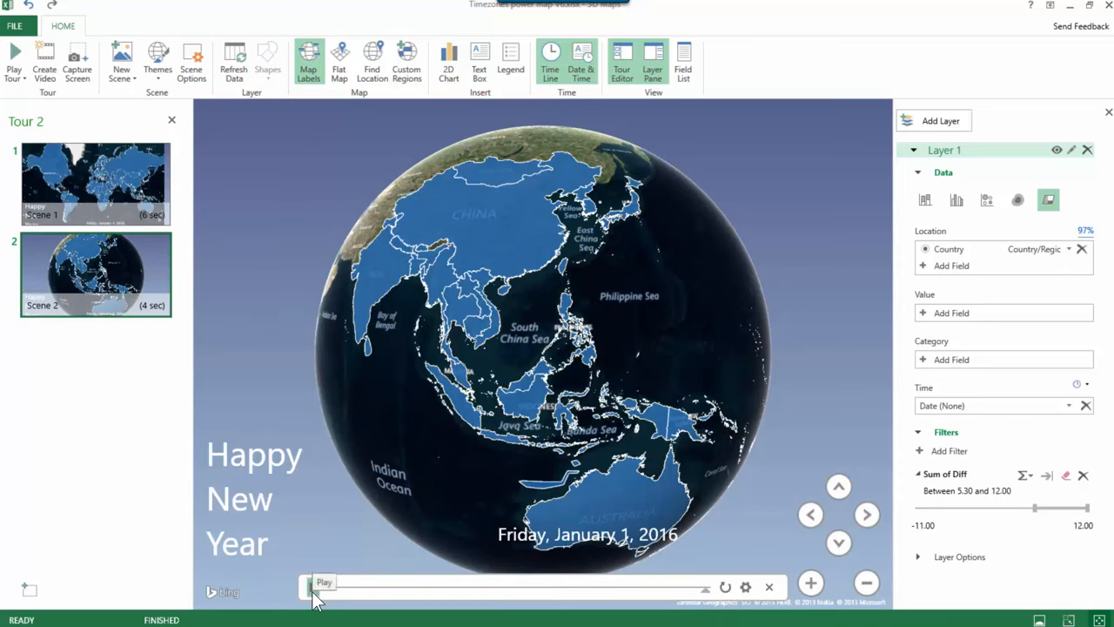
left_click(313, 581)
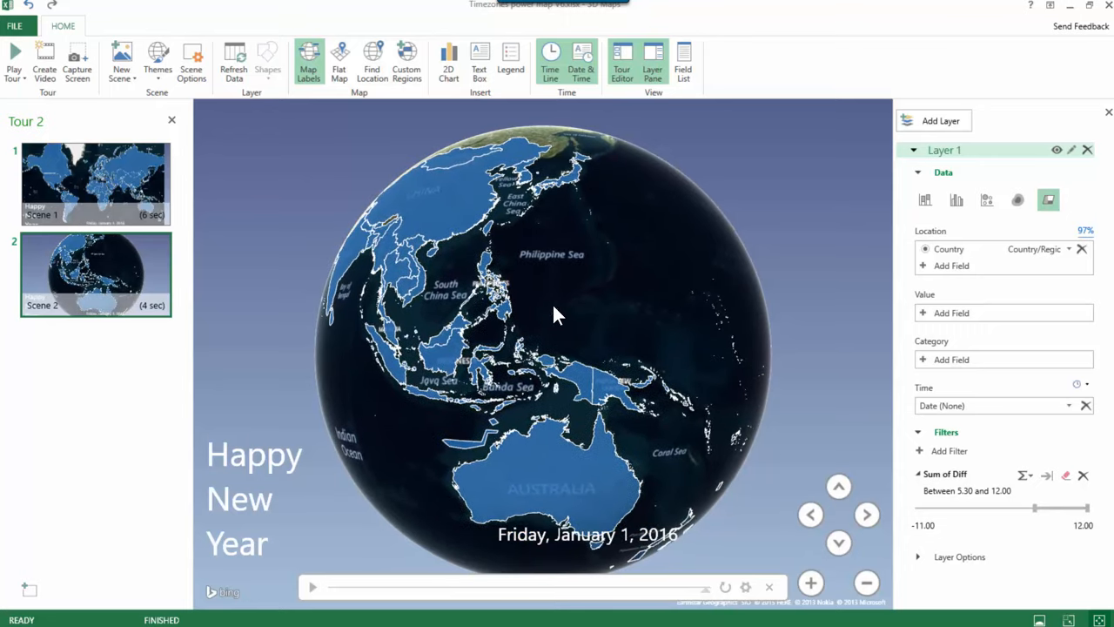
left_click(312, 588)
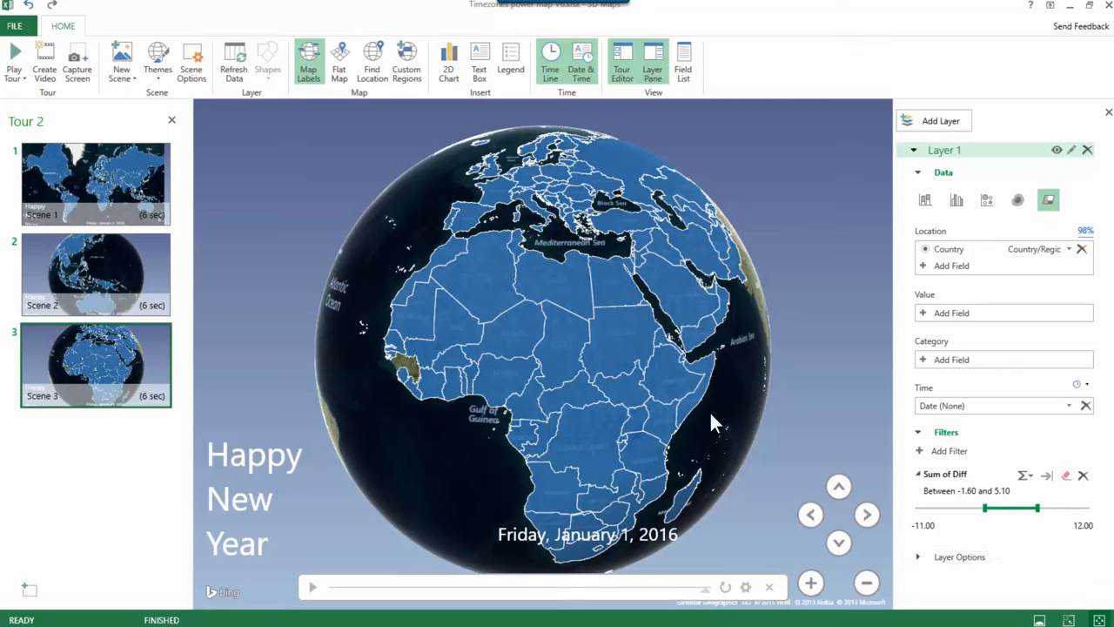
mouse_move(246, 422)
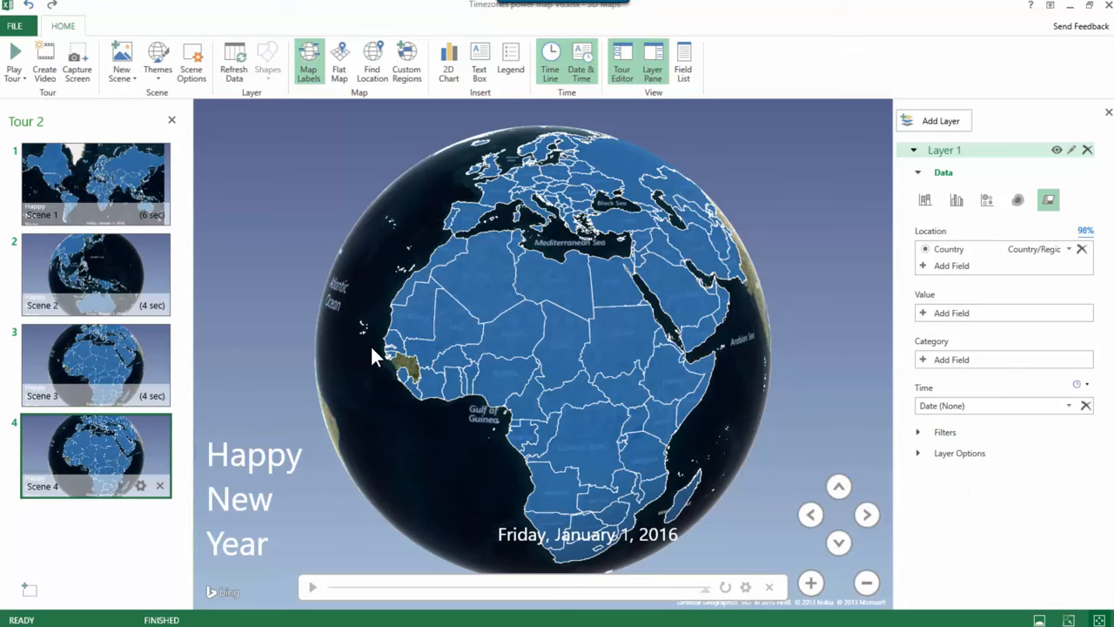
- Centre Scene 4 on the Americas, filter Diff to -11.00 to -1.10, and play the tour
left_click_drag(374, 357, 627, 357)
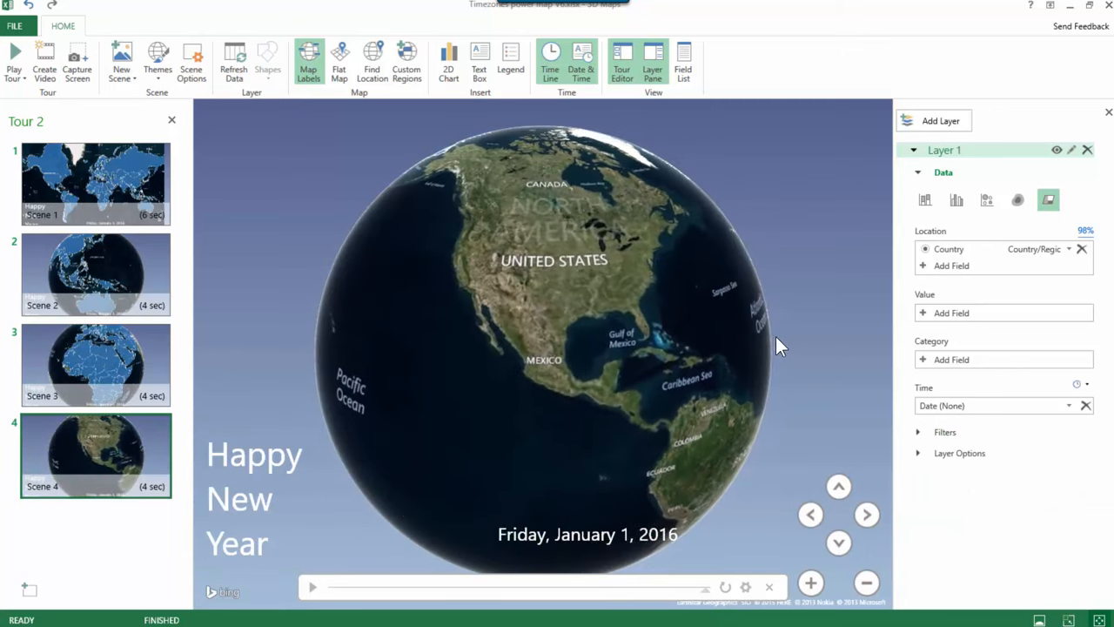
left_click_drag(780, 344, 723, 348)
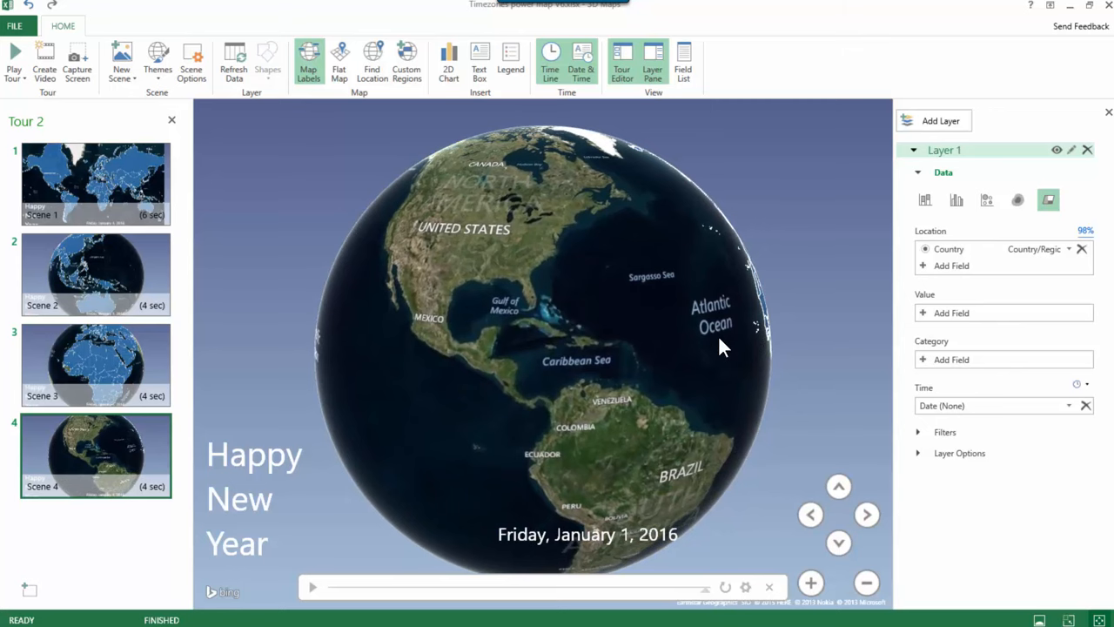
mouse_move(764, 462)
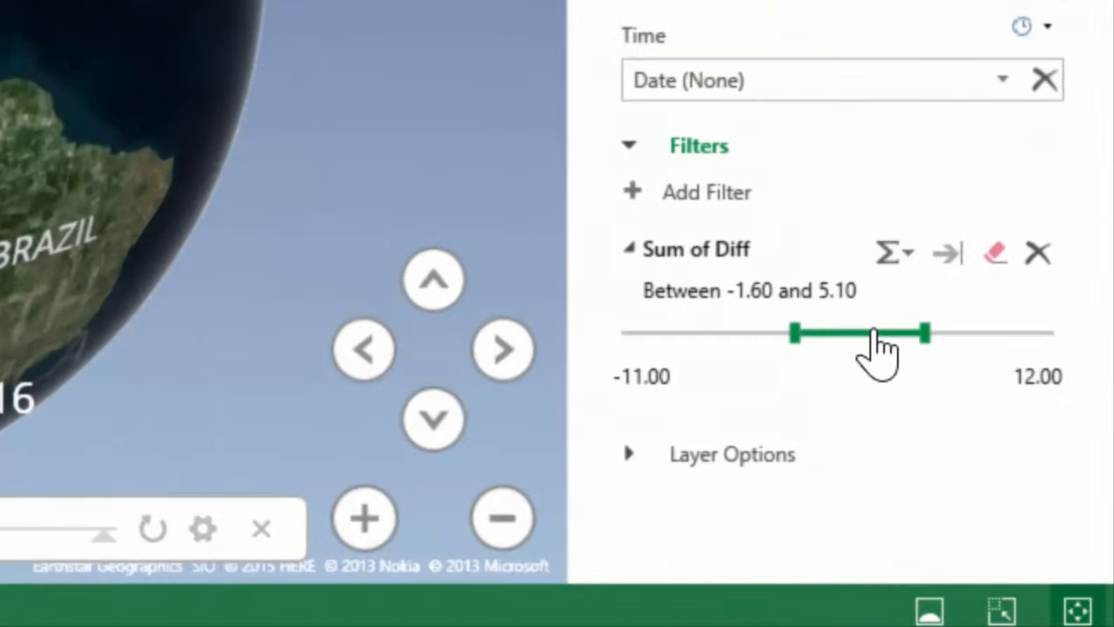
left_click_drag(879, 333, 792, 333)
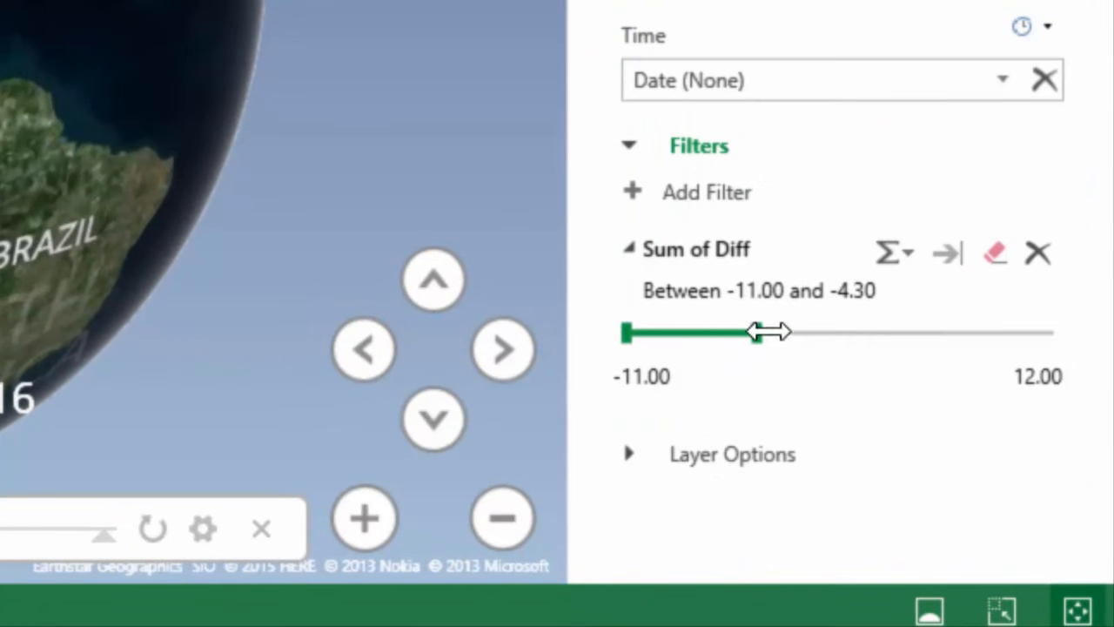
left_click_drag(756, 334, 814, 334)
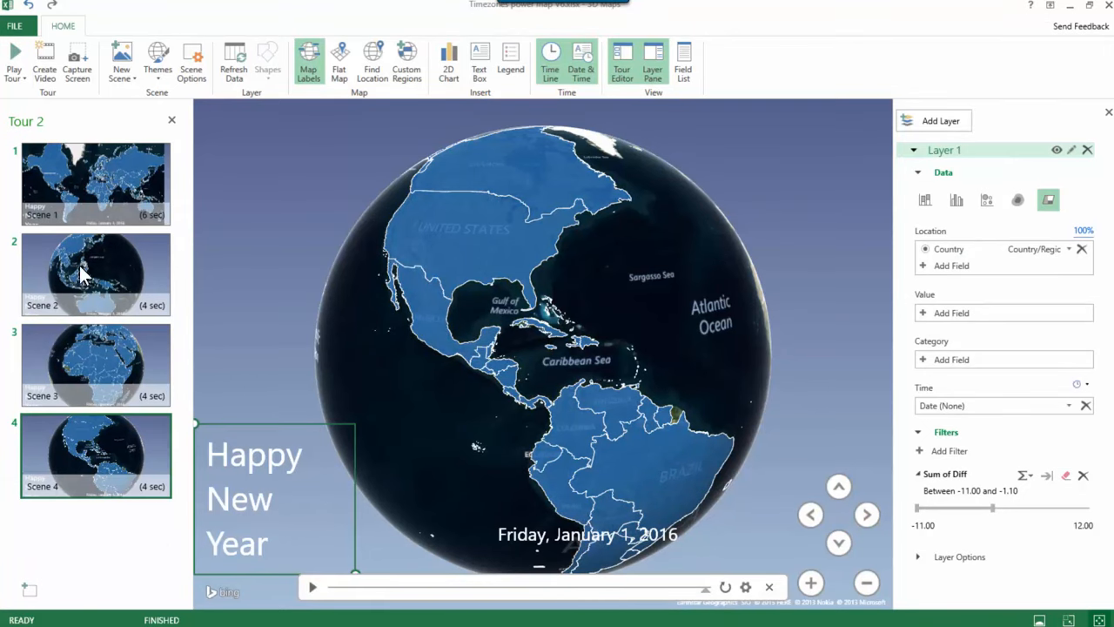
left_click(14, 61)
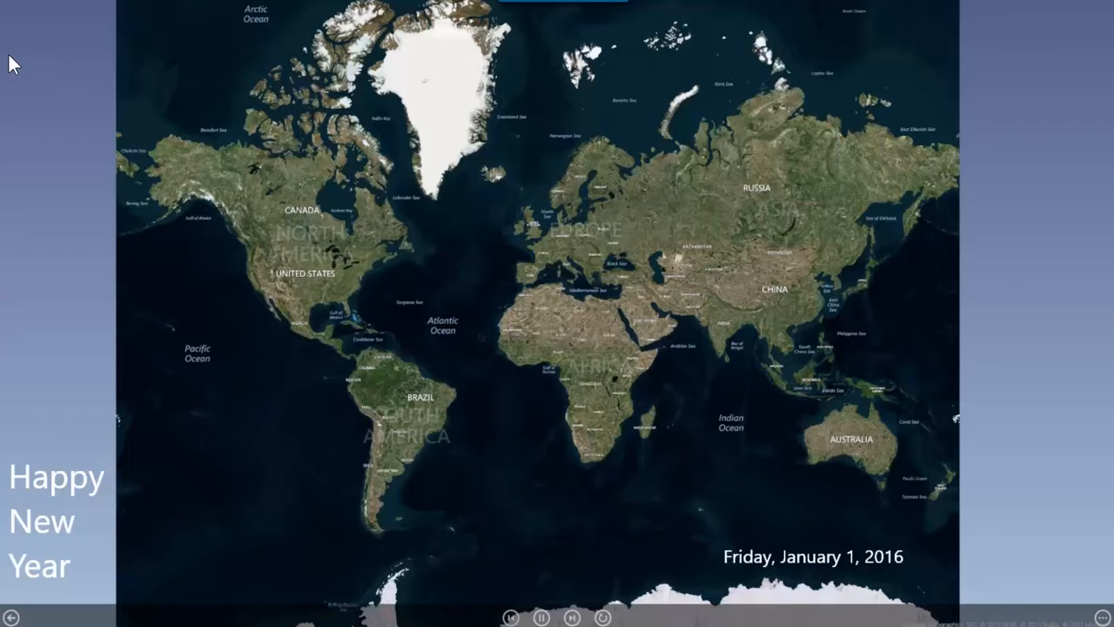